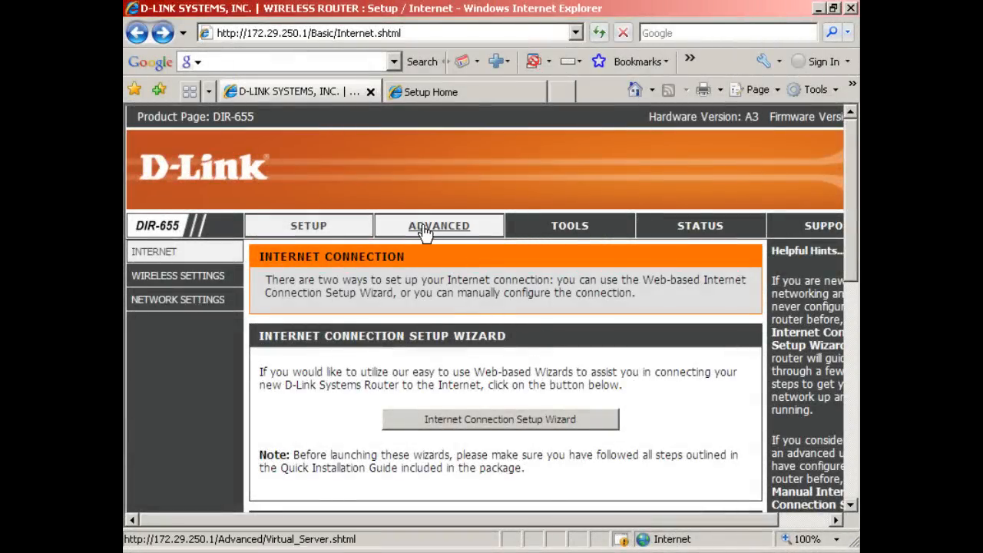
Step: Go to the Advanced Virtual Server page and bring the 24-entry virtual servers list into view
{"action": "left_click", "coordinate": [439, 225]}
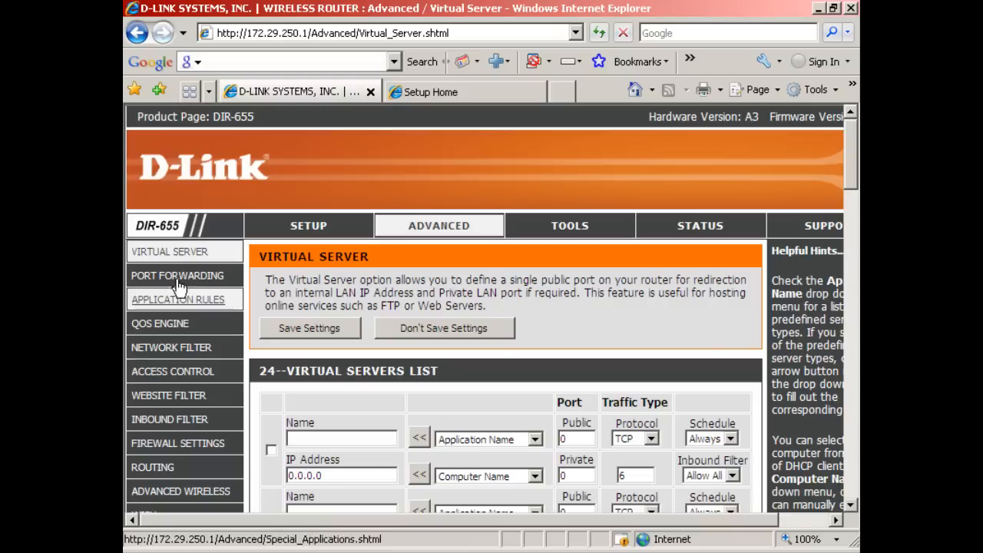
{"action": "mouse_move", "coordinate": [301, 269]}
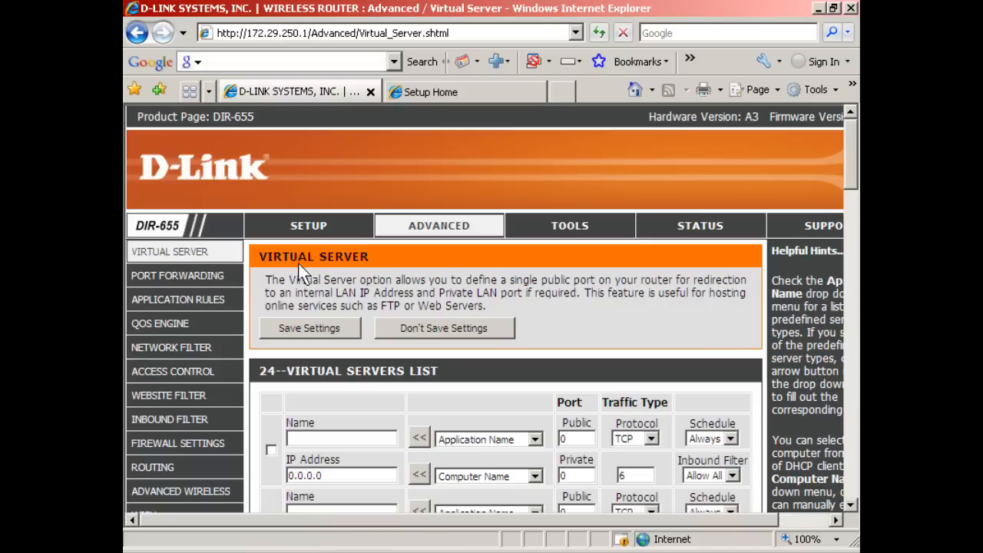
{"action": "scroll", "scroll_direction": "down", "scroll_amount": 3}
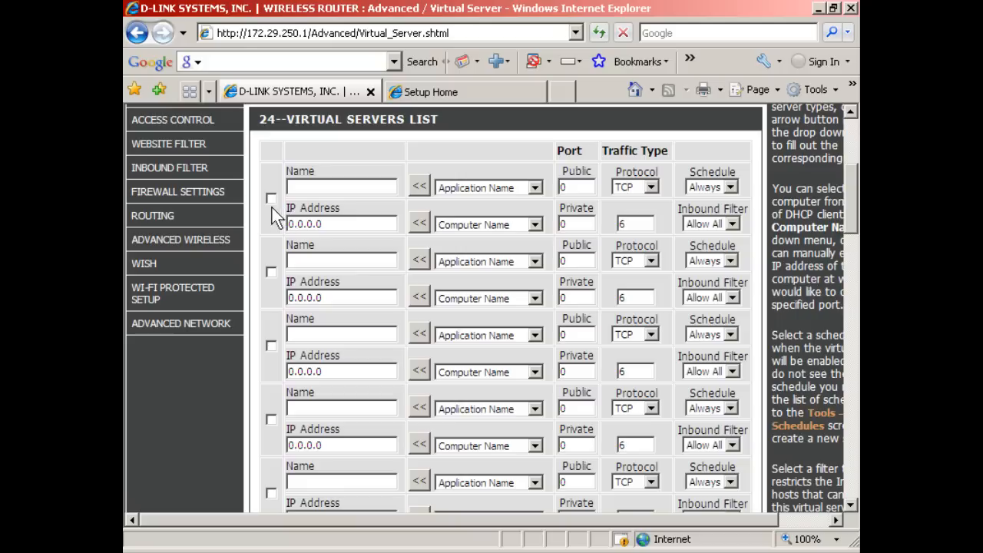
Step: Enable rule 1 as FTP for 172.29.250.200 using the predefined FTP application
{"action": "left_click", "coordinate": [270, 197]}
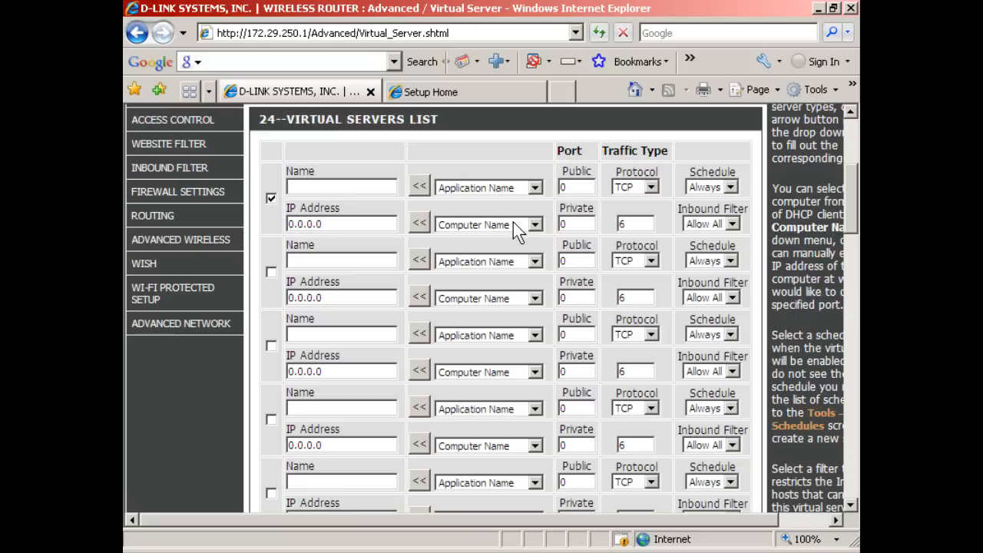
{"action": "type", "text": "FTP"}
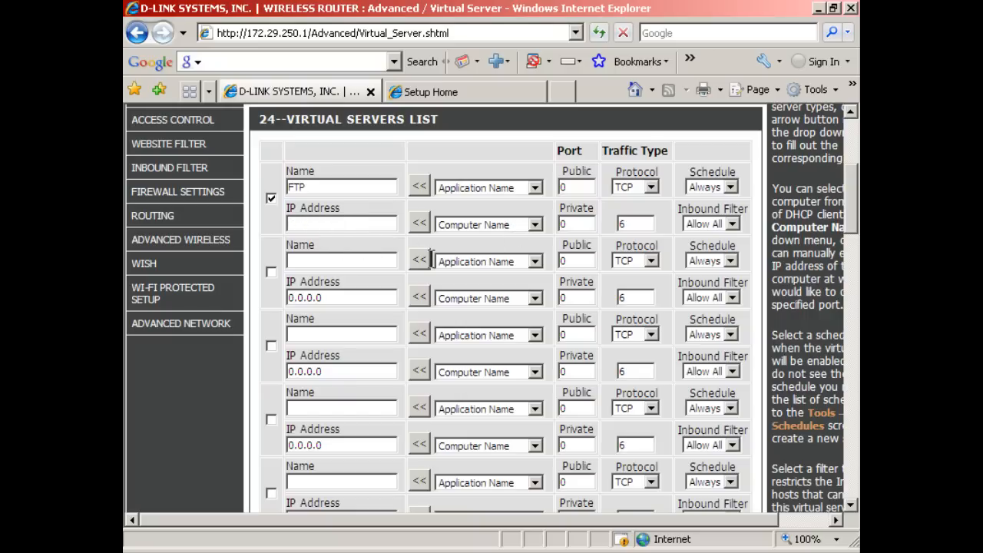
{"action": "type", "text": "172.29.250.20"}
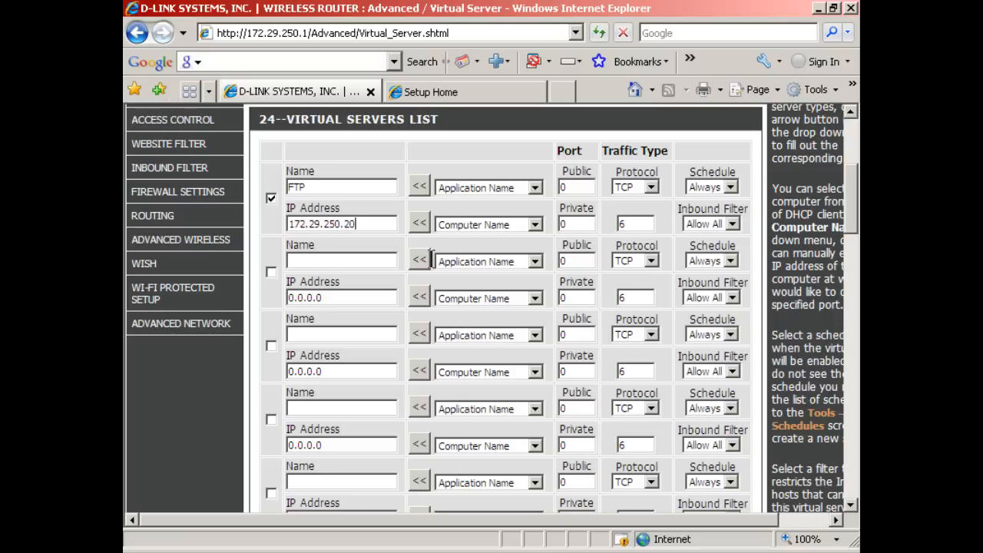
{"action": "left_click", "coordinate": [531, 188]}
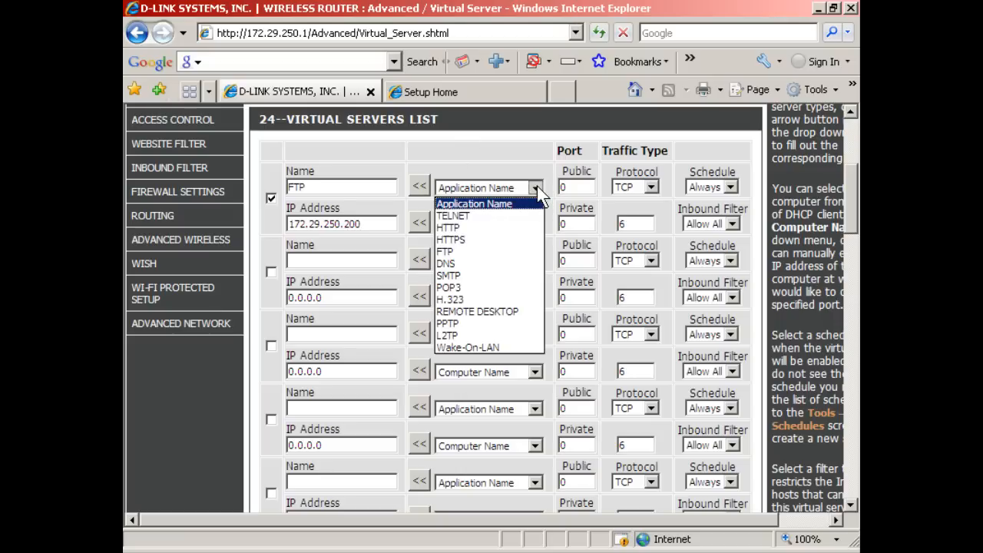
{"action": "left_click", "coordinate": [442, 251]}
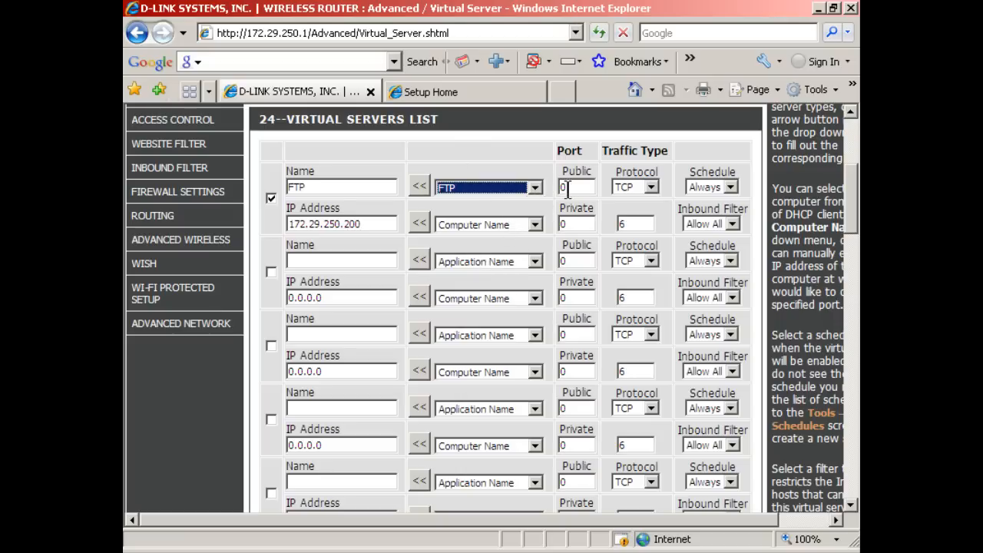
{"action": "left_click", "coordinate": [574, 187]}
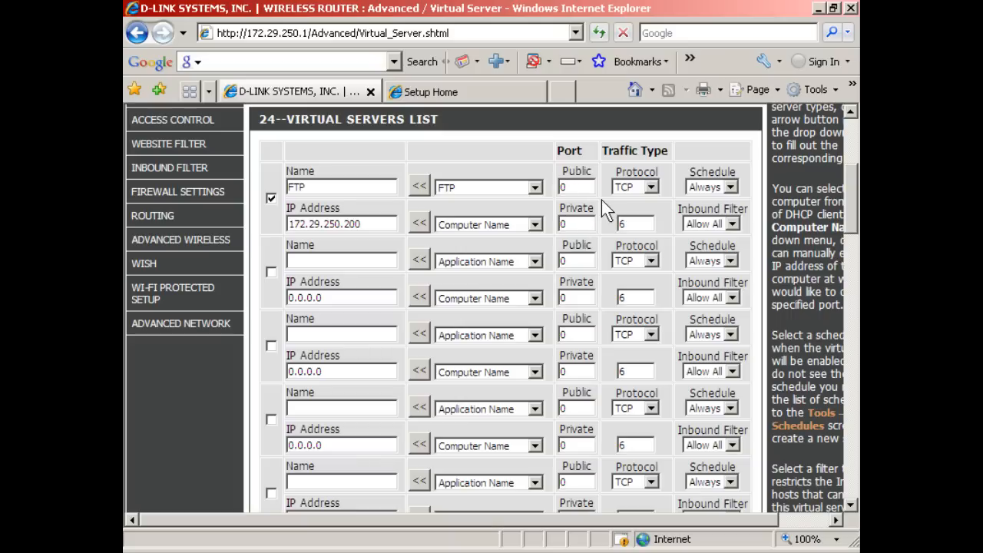
Step: Set the FTP rule's public and private ports to 21 and enable the second rule
{"action": "type", "text": "21"}
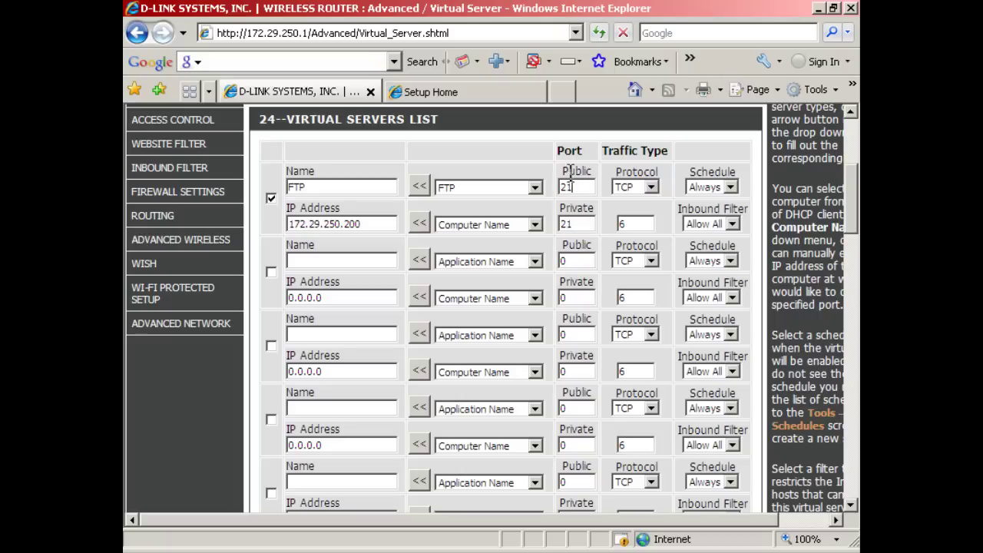
{"action": "mouse_move", "coordinate": [539, 175]}
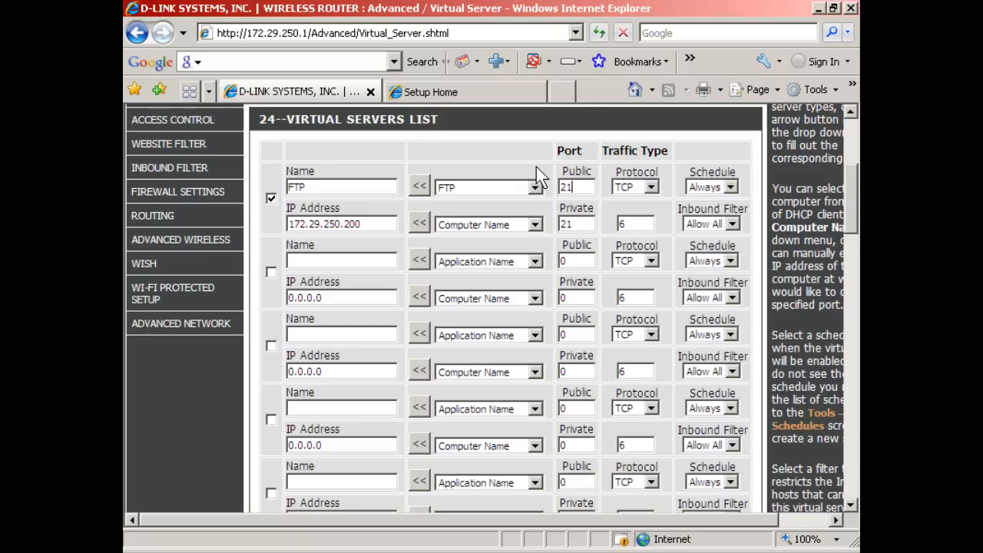
{"action": "left_click", "coordinate": [576, 187]}
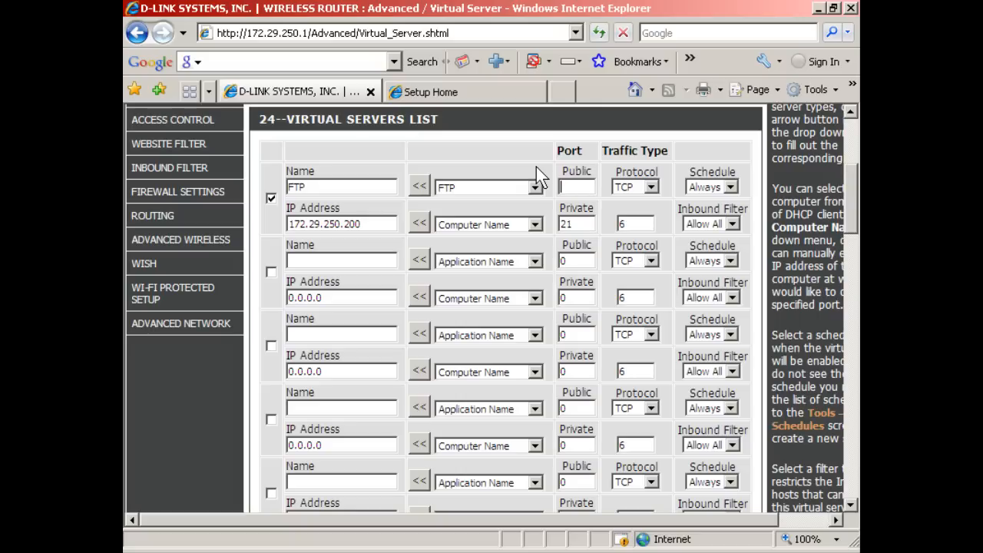
{"action": "type", "text": "5711"}
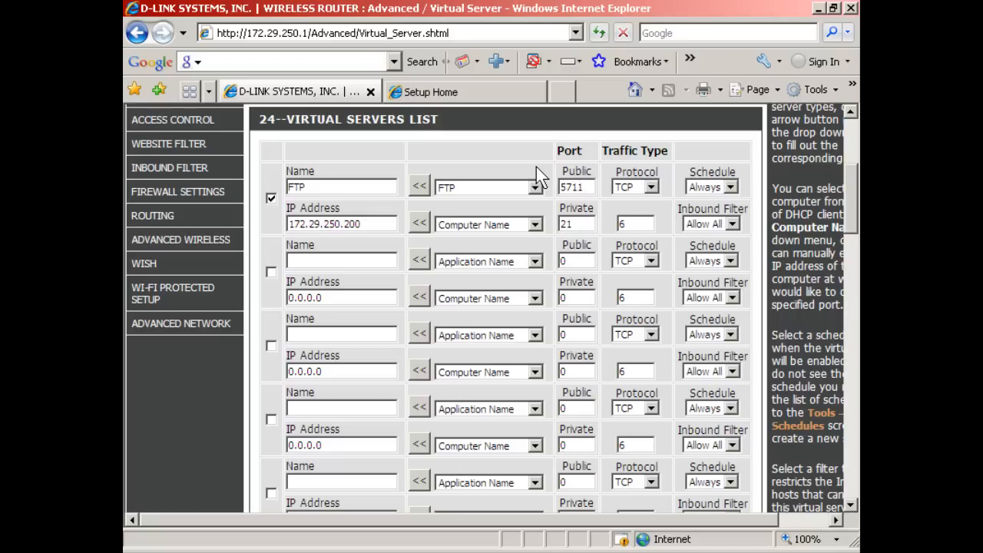
{"action": "type", "text": "21"}
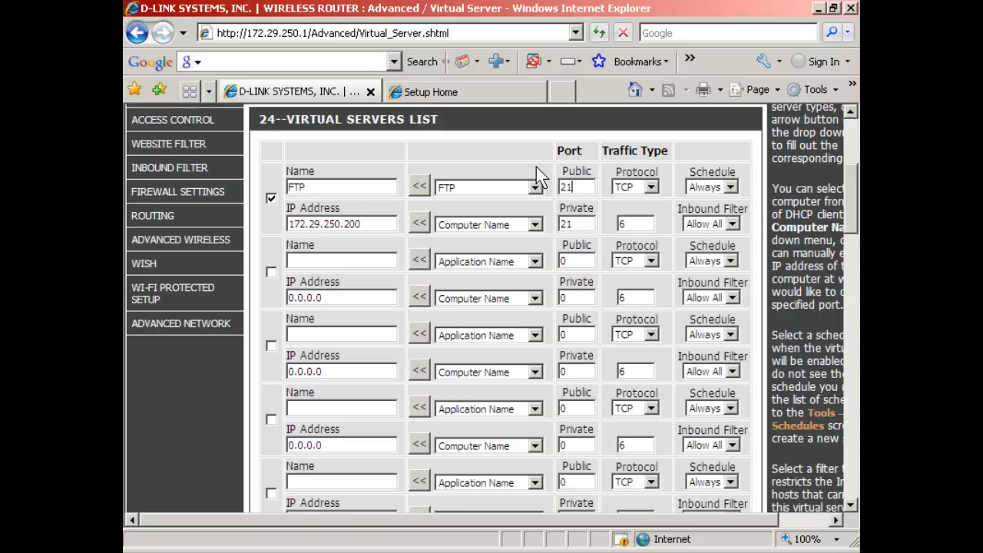
{"action": "mouse_move", "coordinate": [540, 203]}
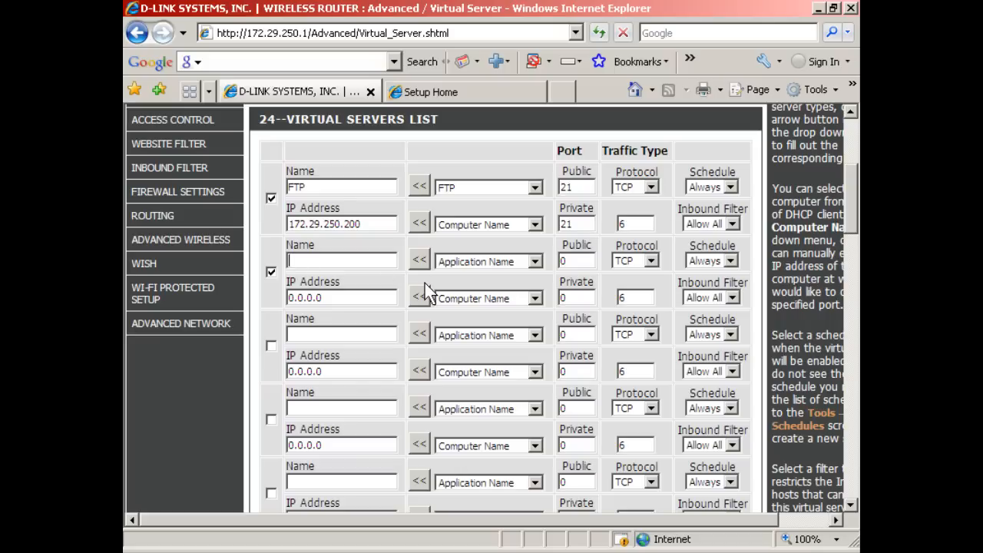
Step: Make rule 2 WWW for 172.29.250.200 with HTTP port 80, and enable the third rule
{"action": "type", "text": "WWW"}
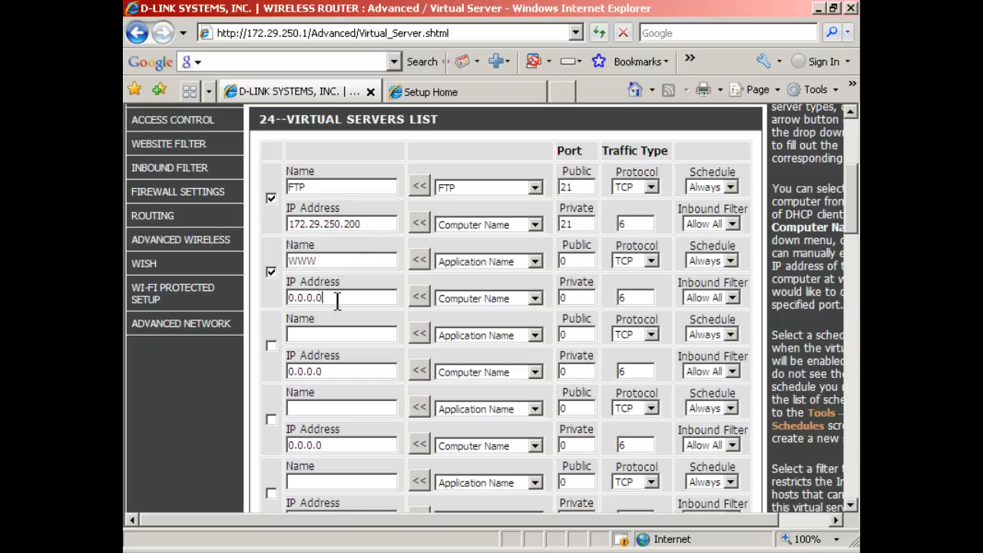
{"action": "type", "text": "1"}
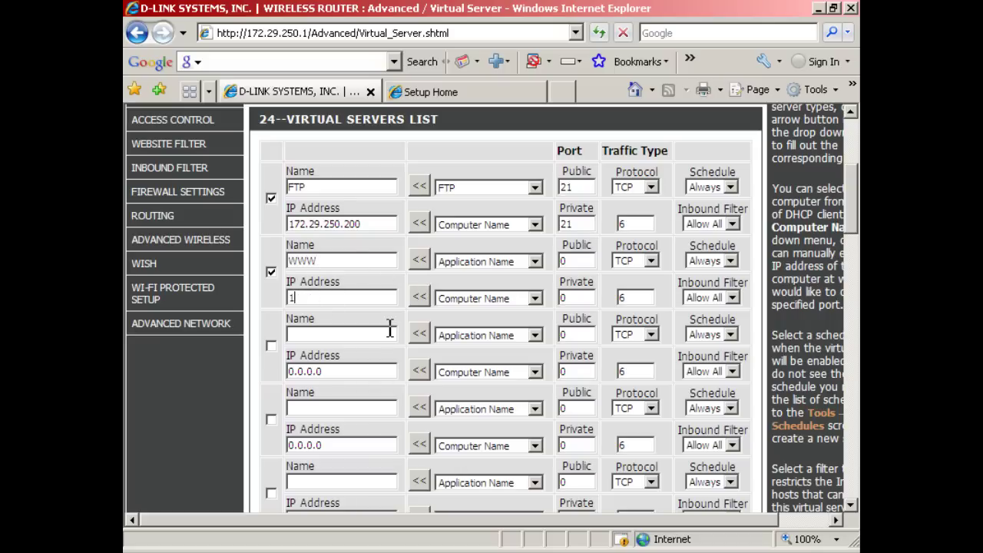
{"action": "type", "text": "72.29.250.200"}
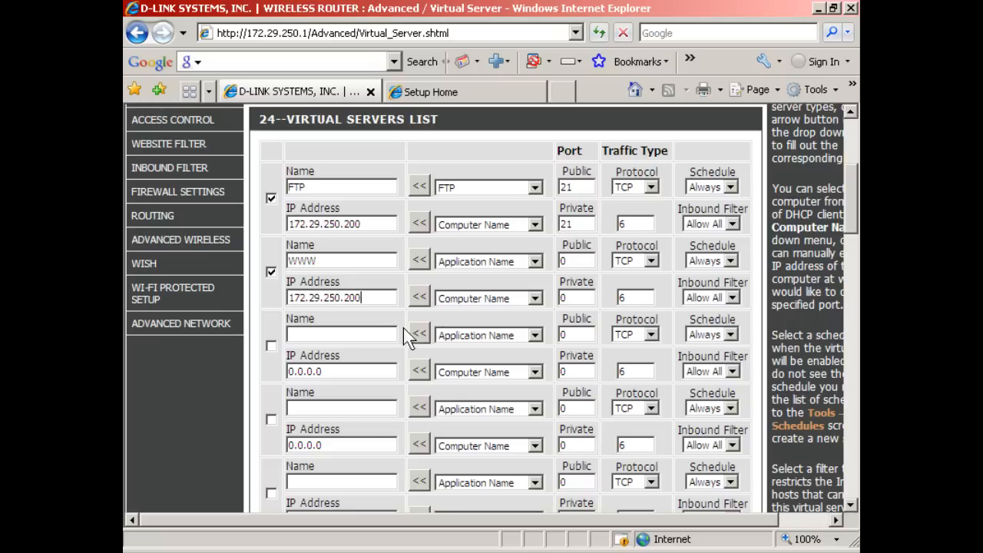
{"action": "left_click", "coordinate": [488, 261]}
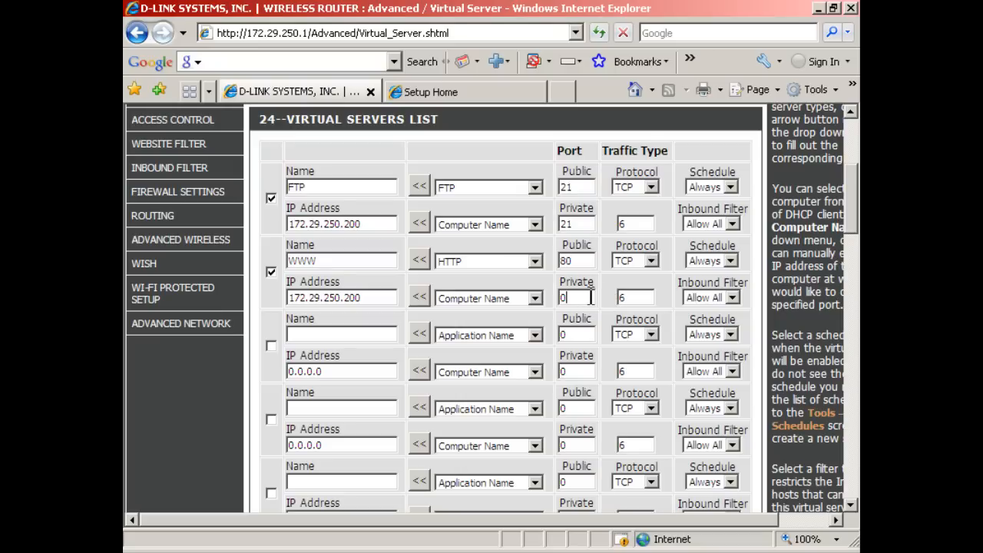
{"action": "type", "text": "80"}
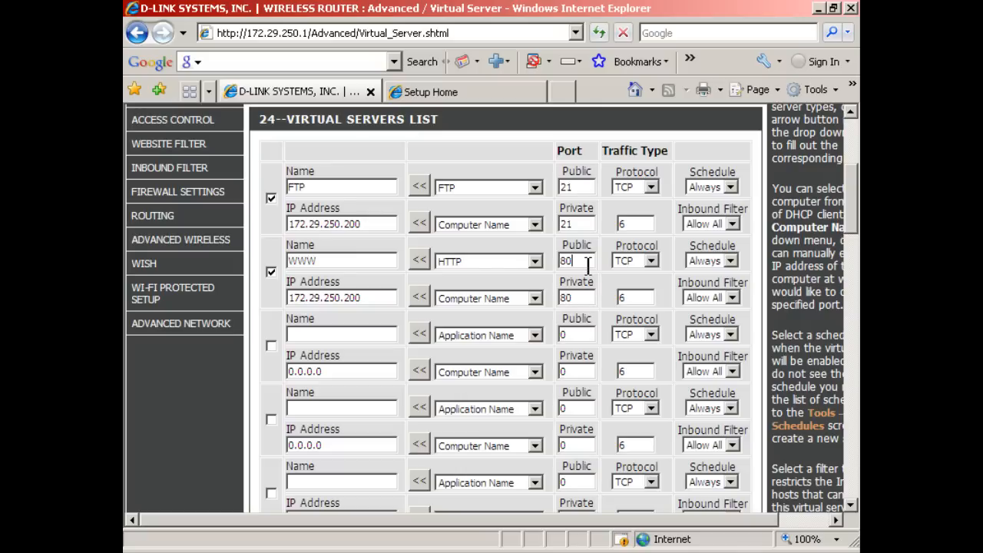
{"action": "left_click", "coordinate": [270, 343]}
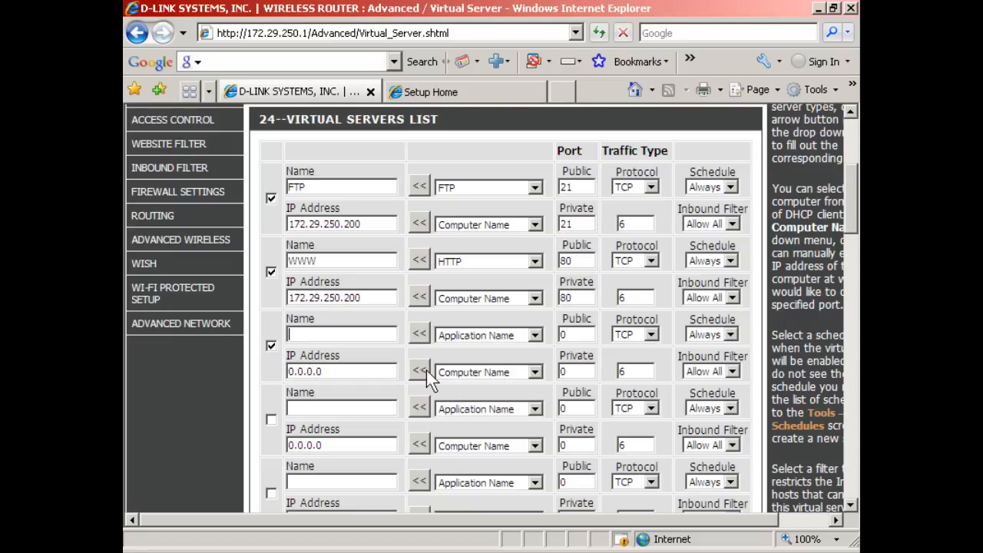
Step: Make rule 3 HTTPS for 172.29.250.200 with public and private ports 443
{"action": "type", "text": "H"}
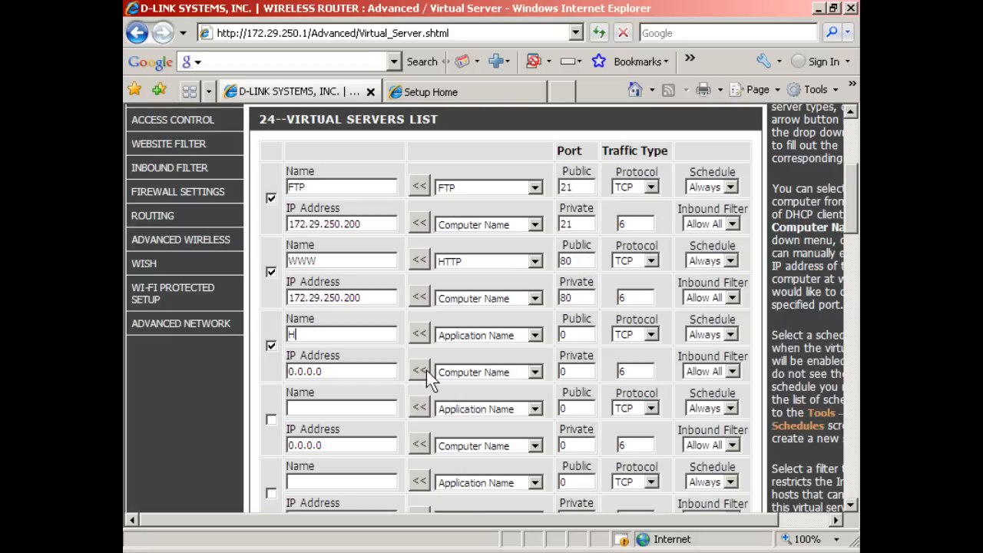
{"action": "type", "text": "TTPS"}
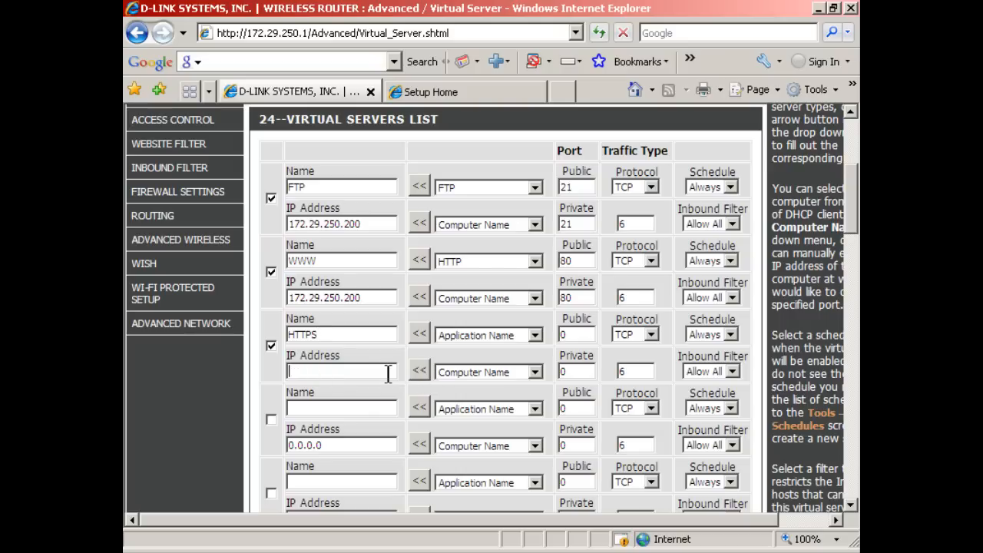
{"action": "type", "text": "172.29.250.200"}
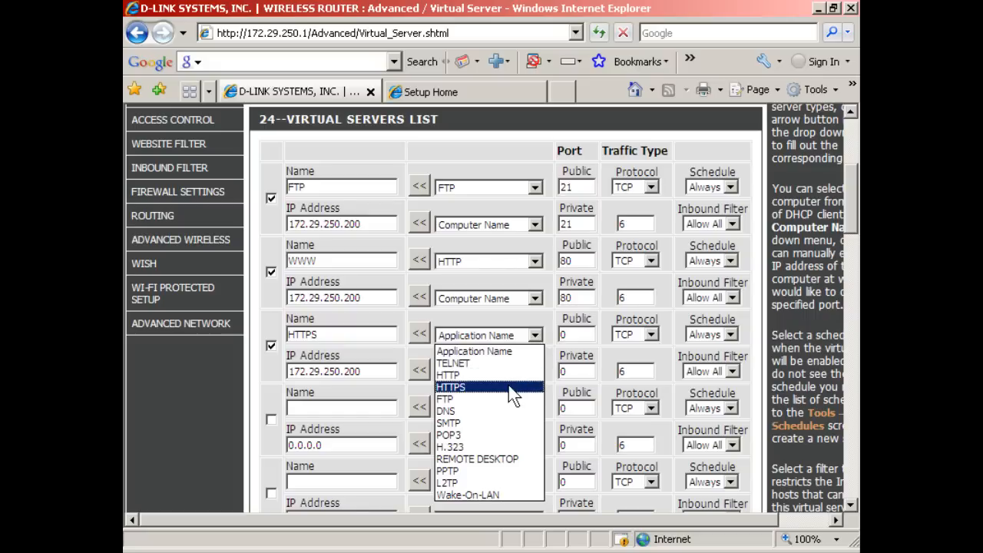
{"action": "left_click", "coordinate": [470, 384]}
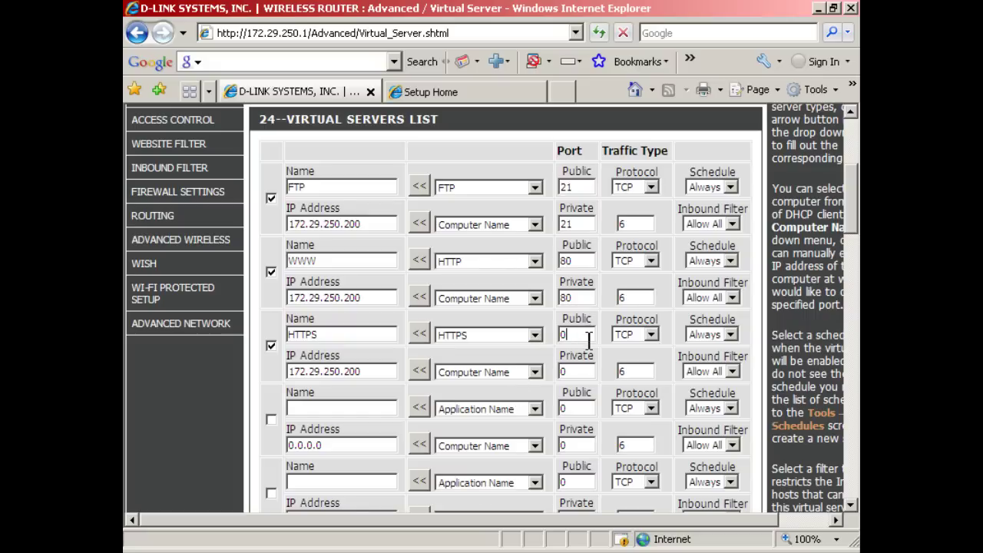
{"action": "type", "text": "443"}
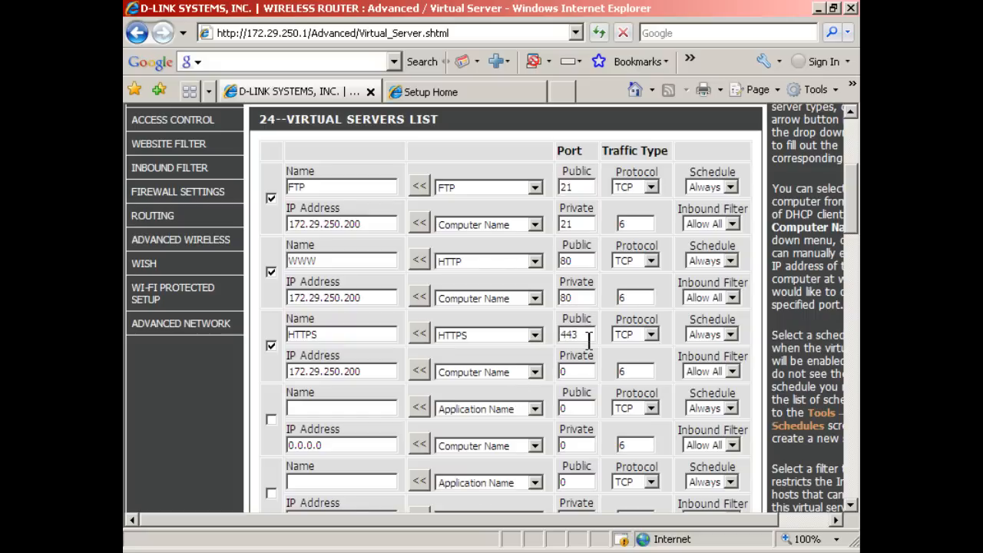
{"action": "type", "text": "4"}
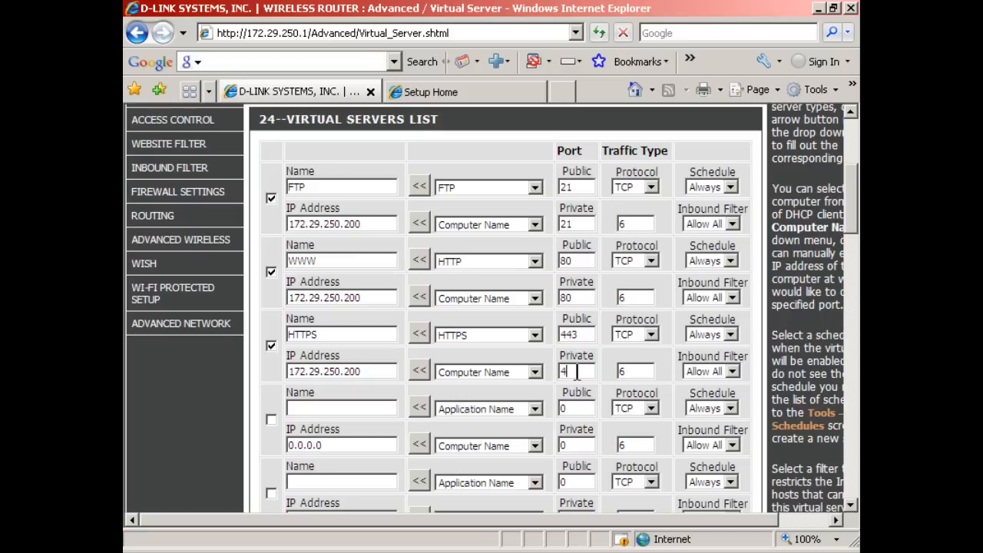
{"action": "type", "text": "43"}
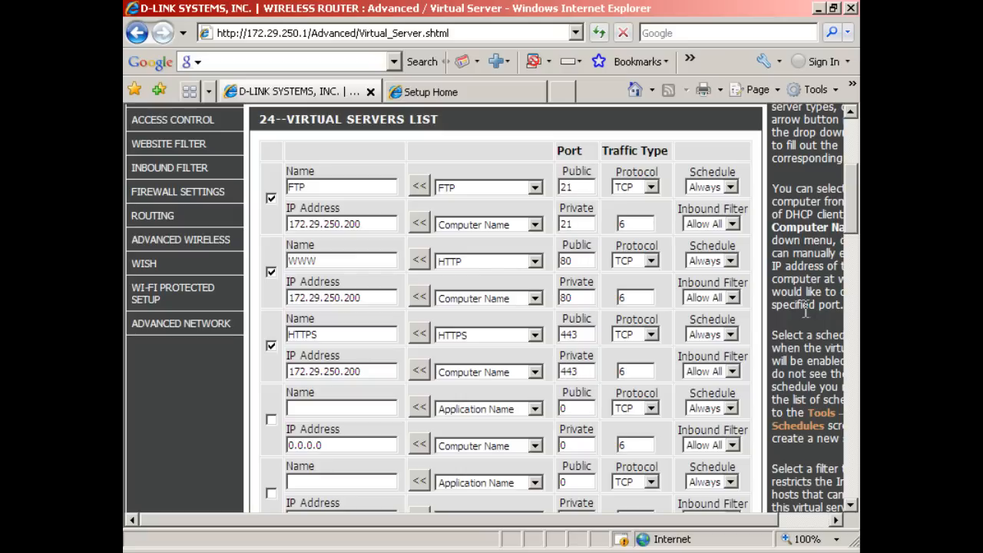
{"action": "mouse_move", "coordinate": [472, 292]}
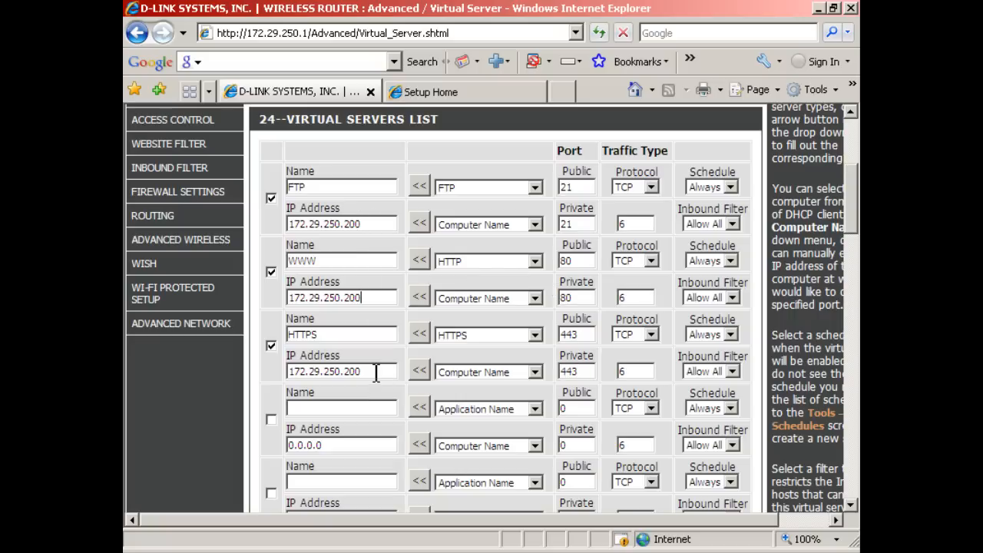
{"action": "mouse_move", "coordinate": [289, 451]}
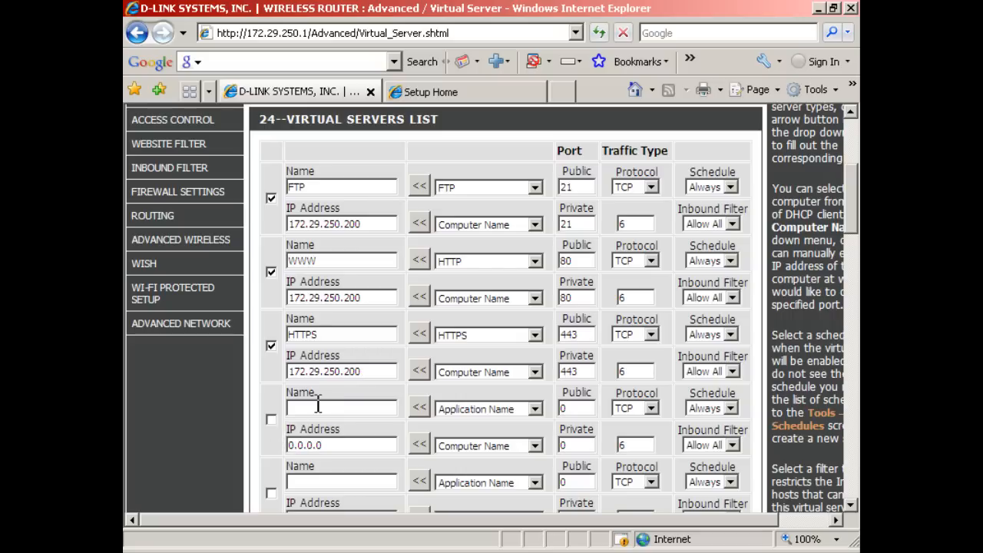
{"action": "mouse_move", "coordinate": [260, 381]}
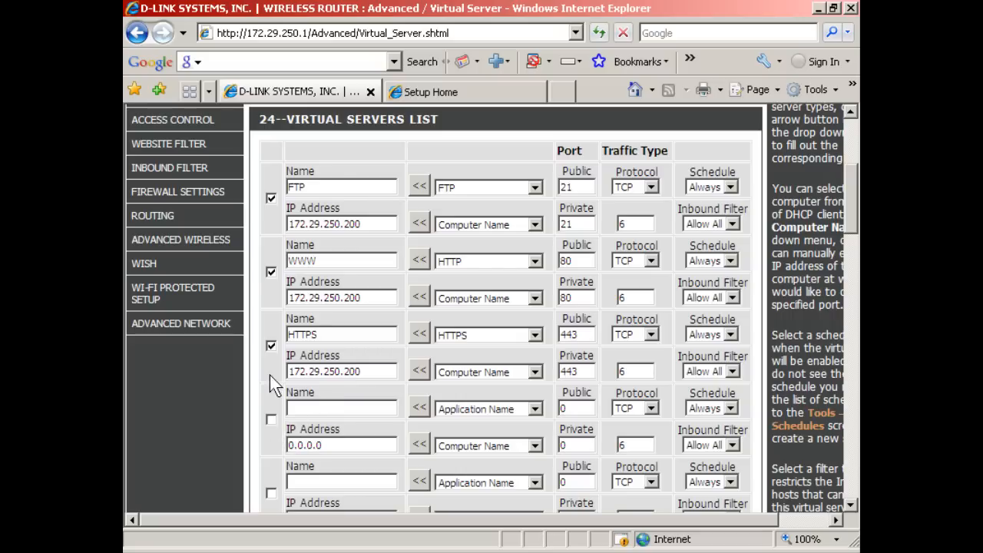
{"action": "mouse_move", "coordinate": [837, 186]}
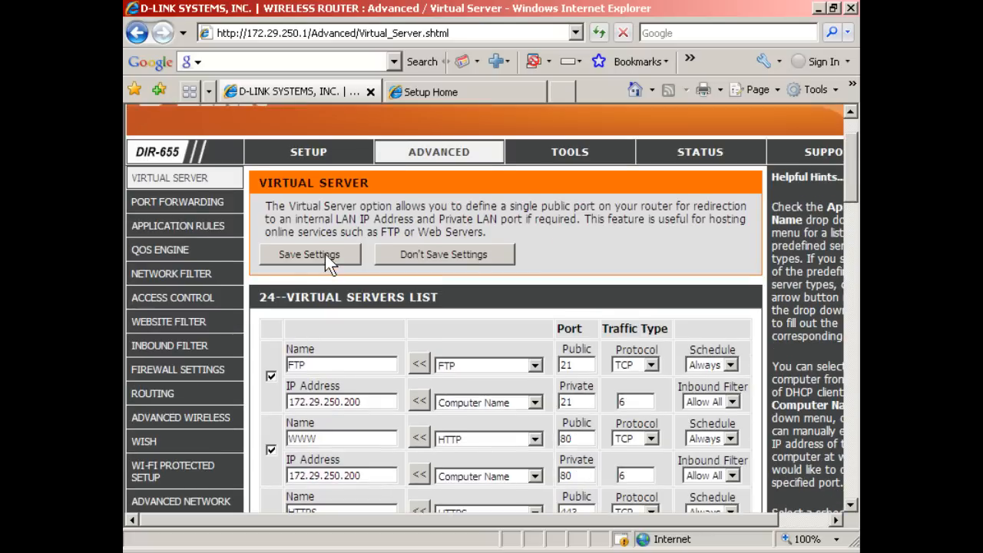
Step: Save the virtual server settings and check the rule checkboxes after reload
{"action": "left_click", "coordinate": [310, 255]}
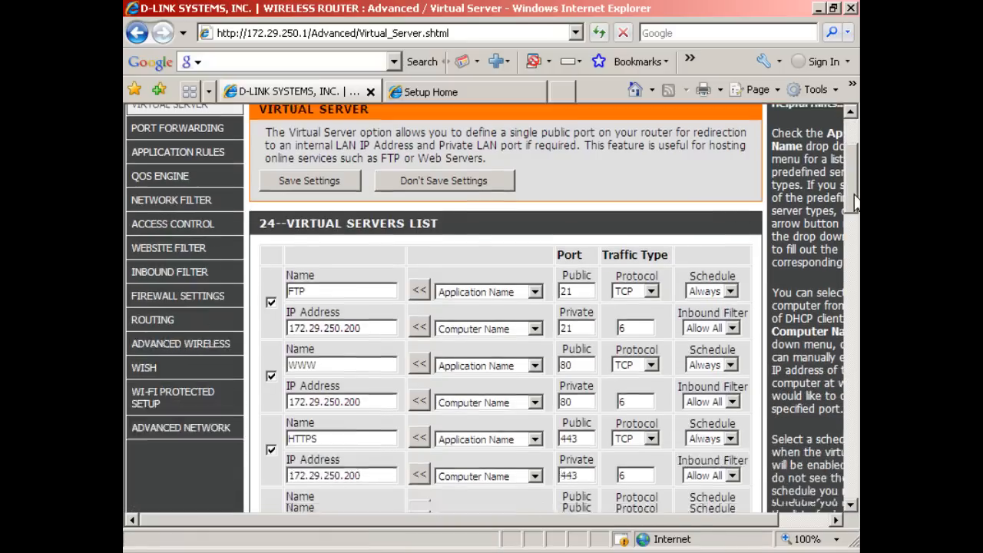
{"action": "scroll", "scroll_direction": "down", "scroll_amount": 3}
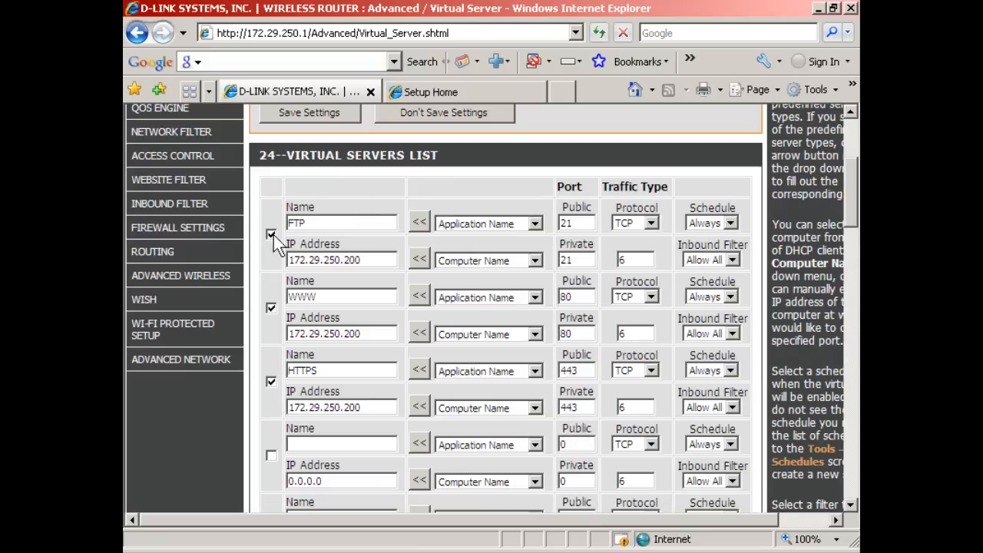
{"action": "left_click", "coordinate": [270, 234]}
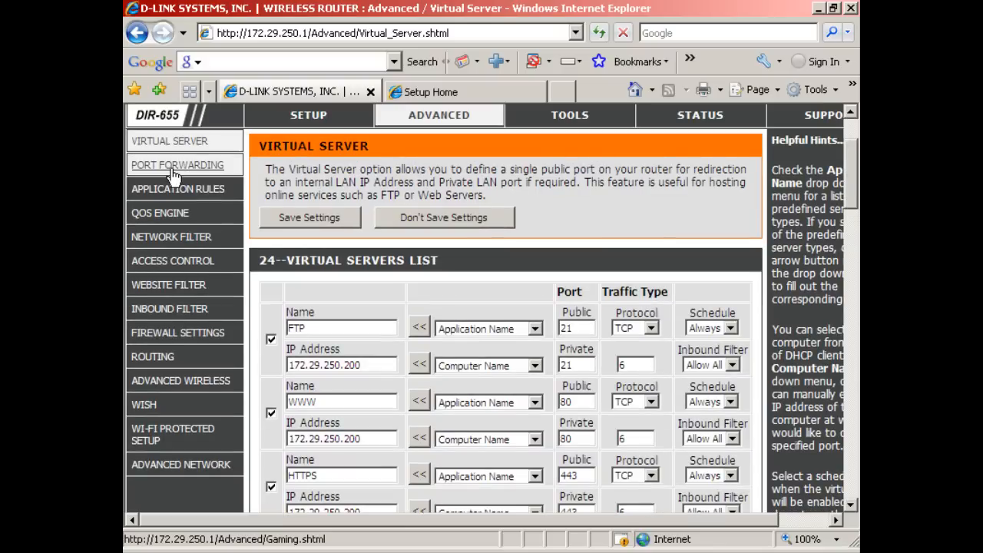
Step: Go to the Port Forwarding page and view its empty 24-rule list
{"action": "left_click", "coordinate": [176, 164]}
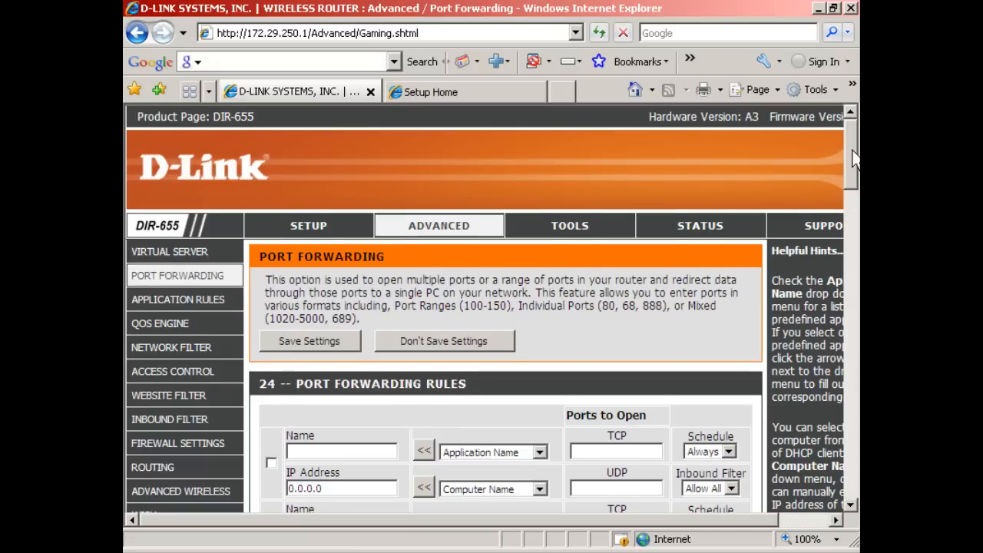
{"action": "scroll", "scroll_direction": "down", "scroll_amount": 3}
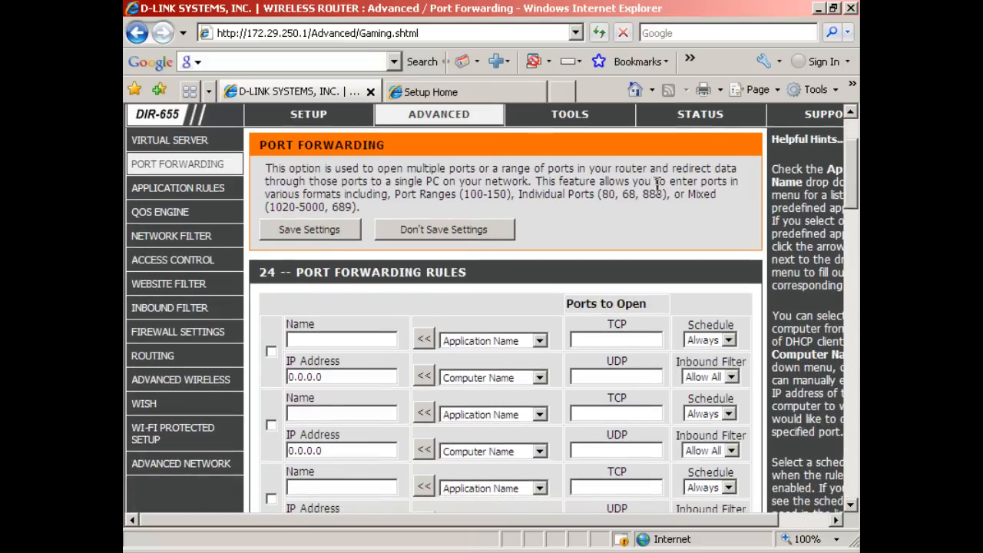
{"action": "mouse_move", "coordinate": [612, 218]}
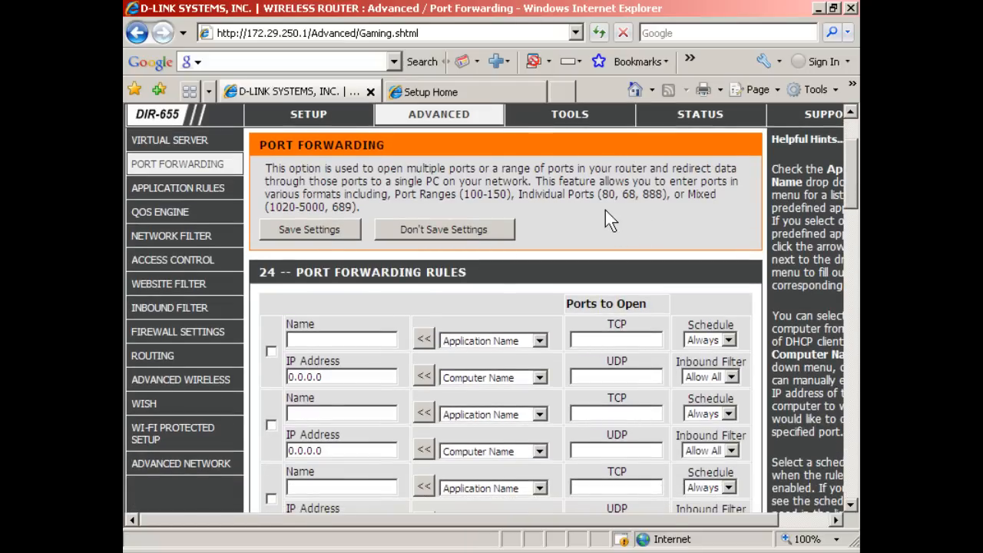
{"action": "mouse_move", "coordinate": [384, 318]}
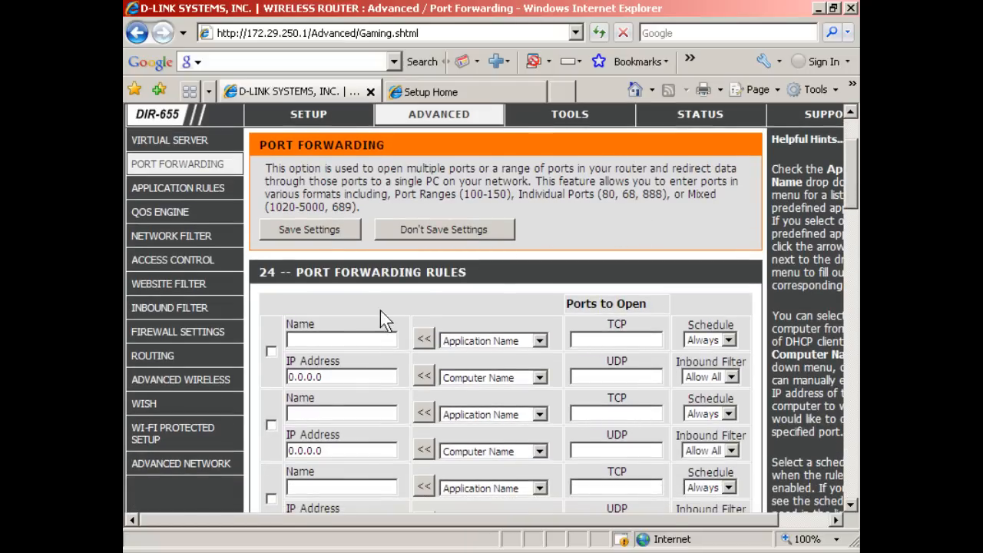
{"action": "mouse_move", "coordinate": [599, 218]}
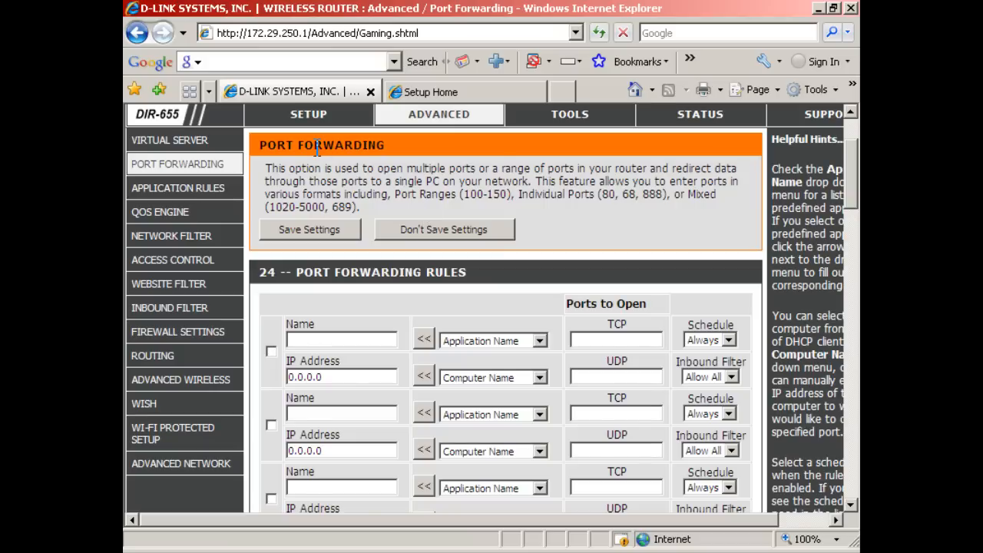
{"action": "mouse_move", "coordinate": [429, 154]}
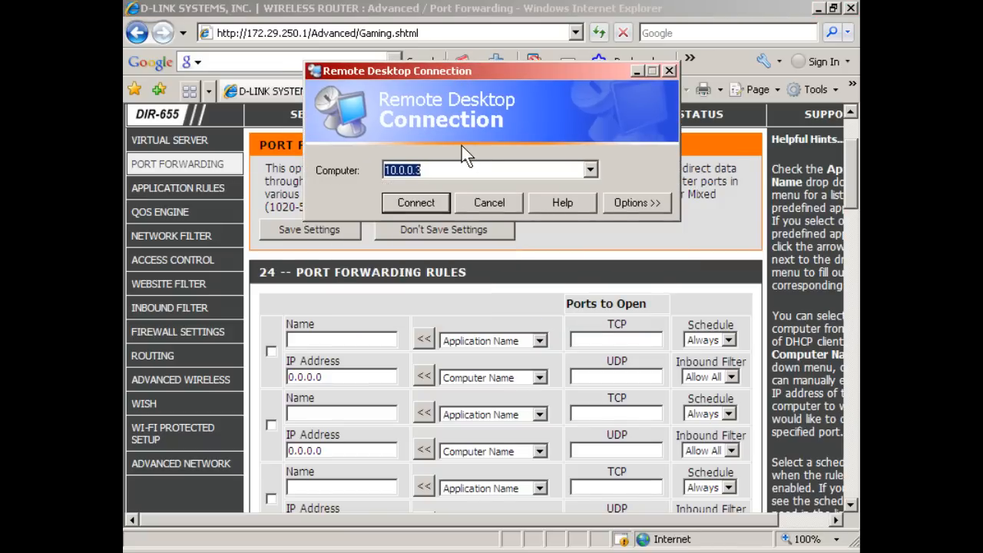
Step: Connect by Remote Desktop to 172.29.250.200 and log on as administrator
{"action": "key", "text": "Delete"}
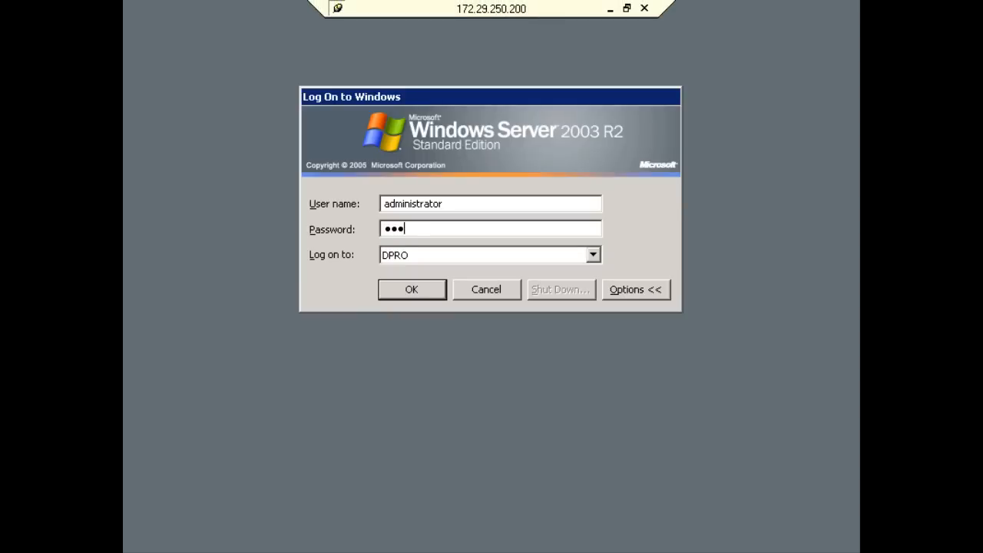
{"action": "left_click", "coordinate": [412, 289]}
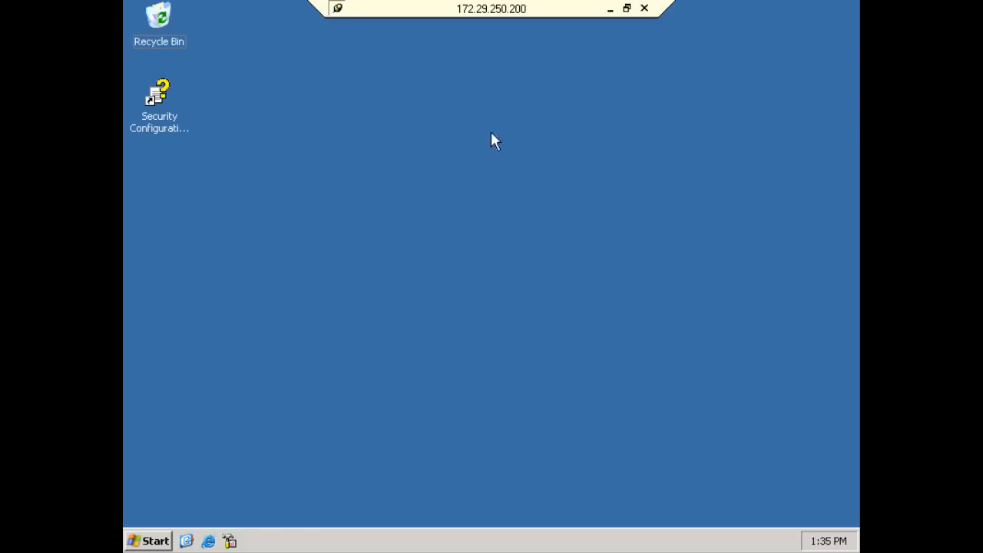
{"action": "mouse_move", "coordinate": [598, 394]}
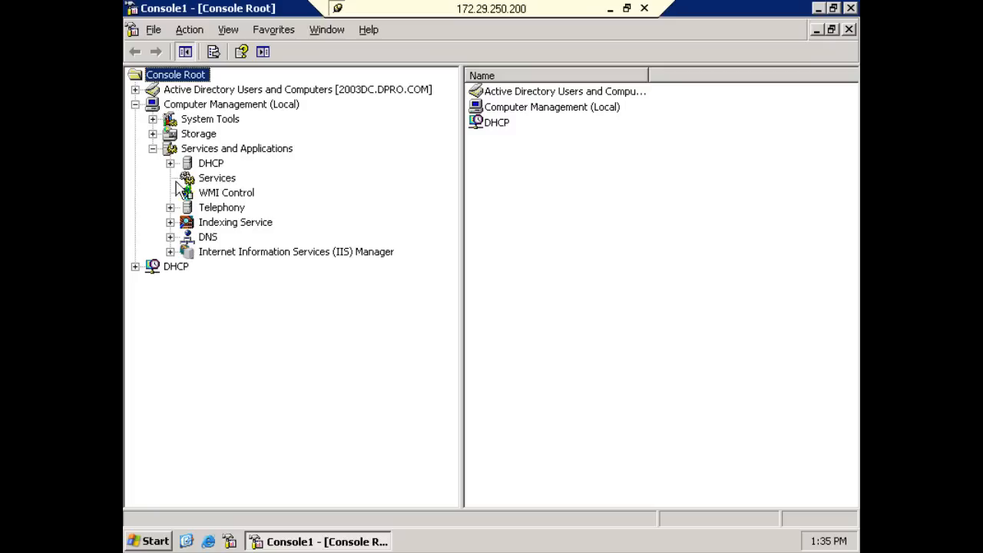
Step: Start the FTP Publishing Service from the Computer Management services list
{"action": "left_click", "coordinate": [218, 178]}
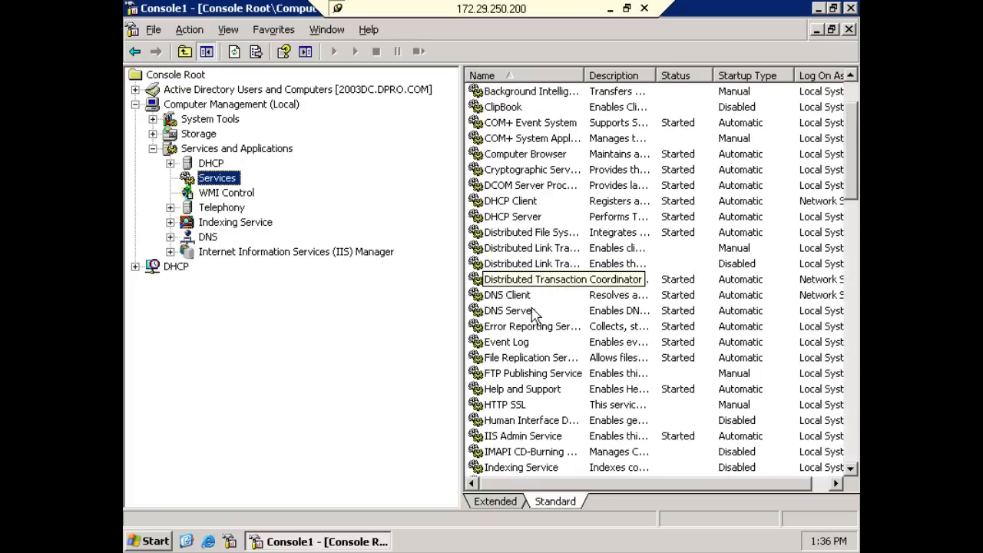
{"action": "left_click", "coordinate": [533, 374]}
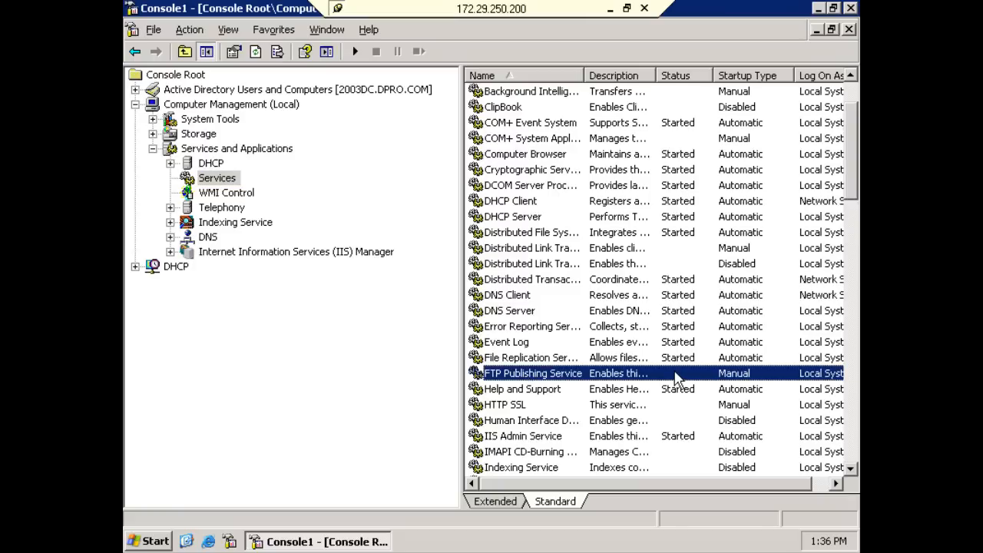
{"action": "double_click", "coordinate": [533, 373]}
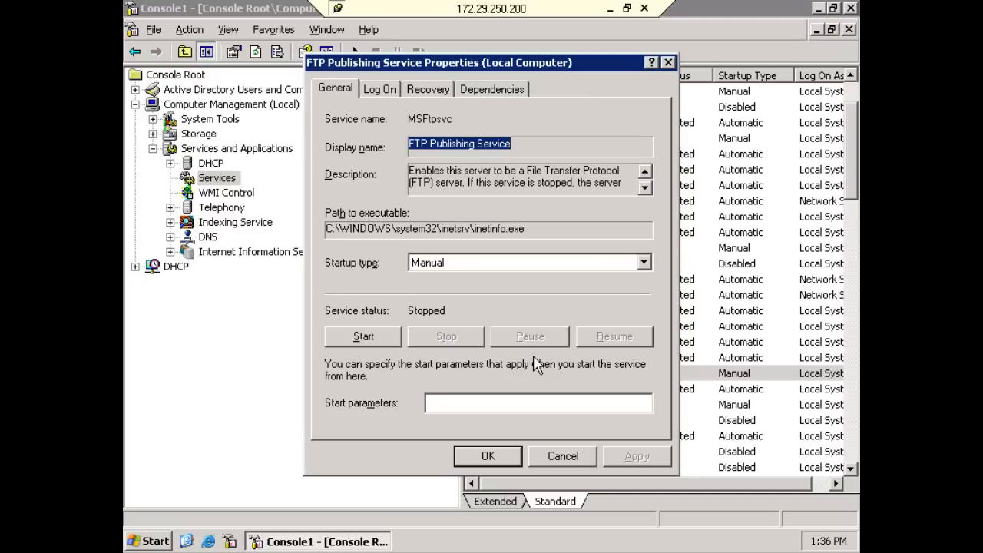
{"action": "left_click", "coordinate": [363, 336]}
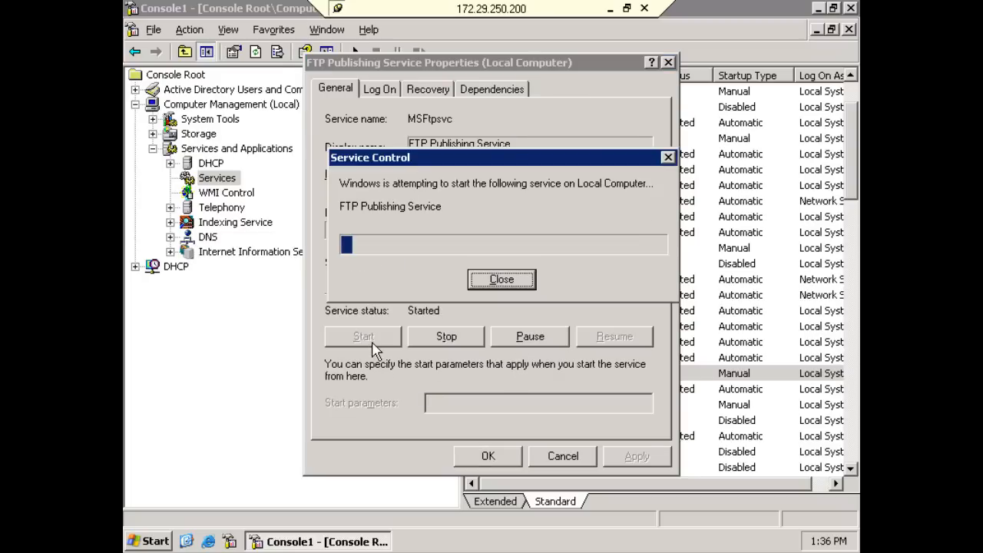
{"action": "left_click", "coordinate": [500, 280]}
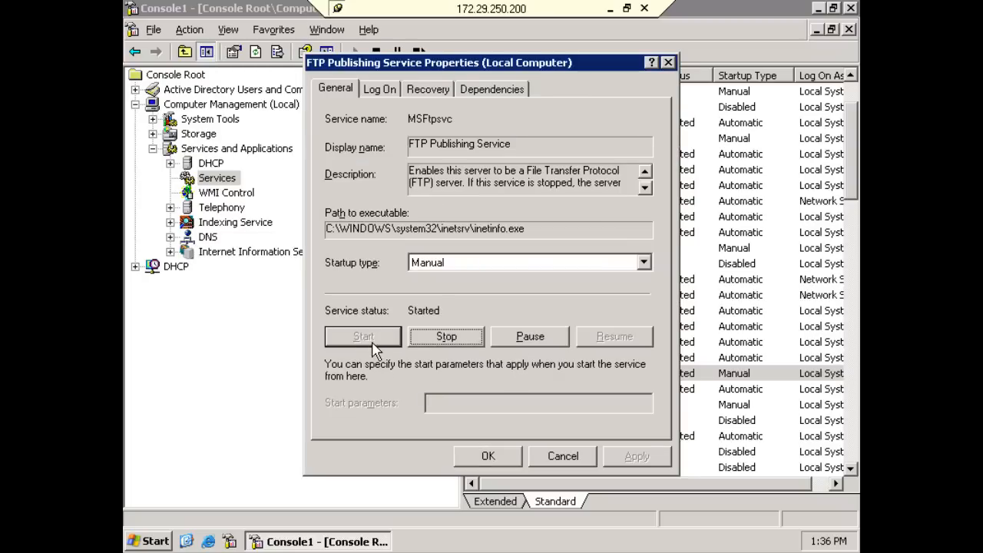
Step: Set the FTP Publishing Service startup type to Automatic and confirm
{"action": "left_click", "coordinate": [643, 259]}
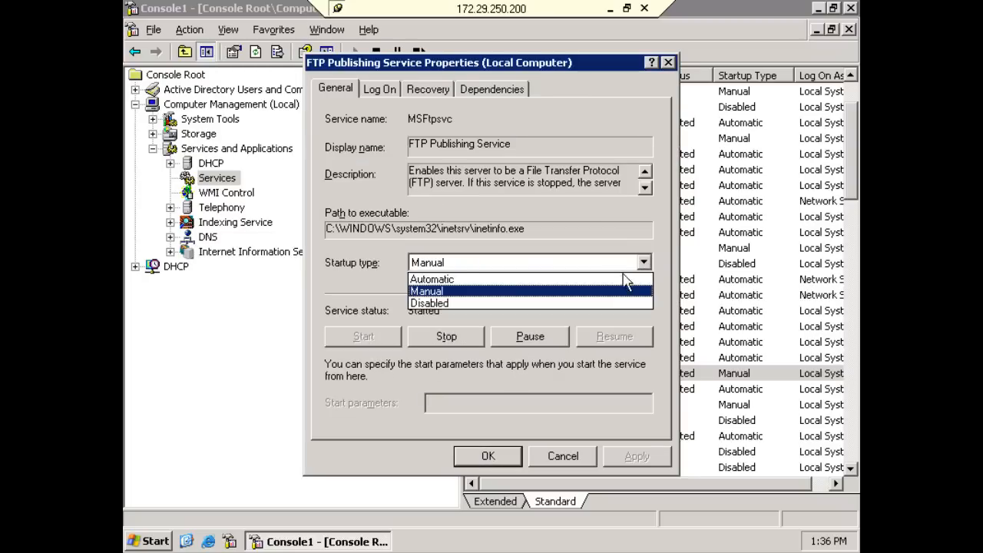
{"action": "left_click", "coordinate": [433, 280]}
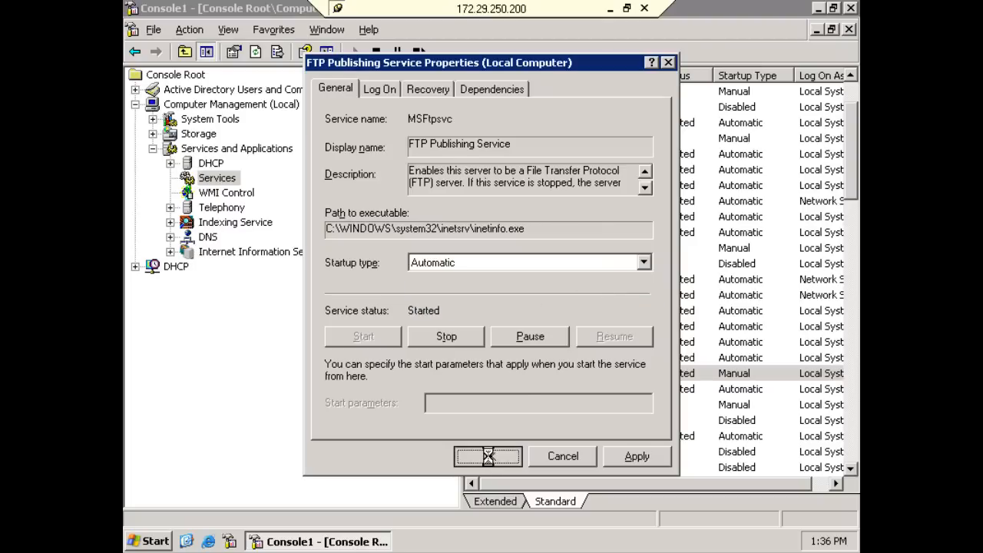
{"action": "left_click", "coordinate": [484, 455]}
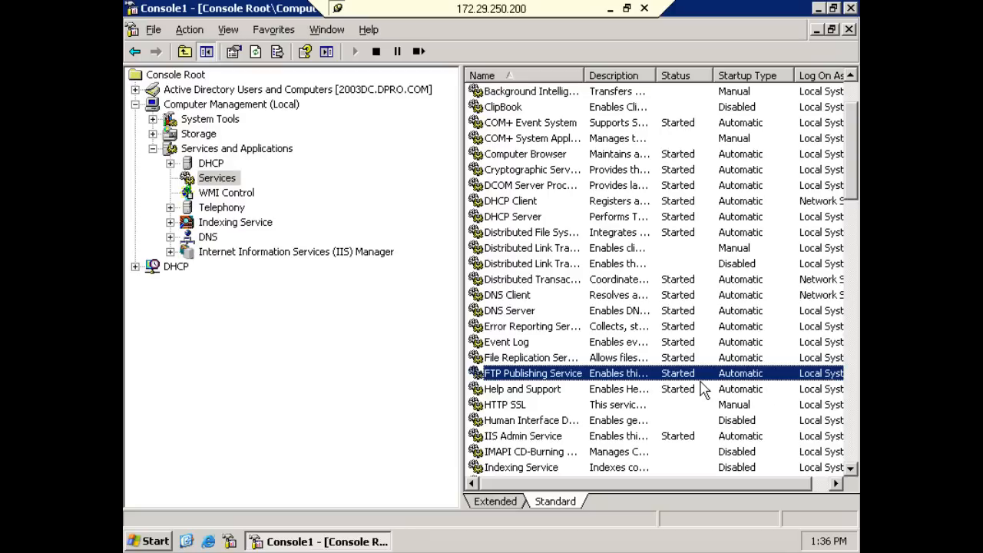
Step: Start HTTP SSL and World Wide Web Publishing Service with Automatic startup
{"action": "left_click", "coordinate": [504, 404]}
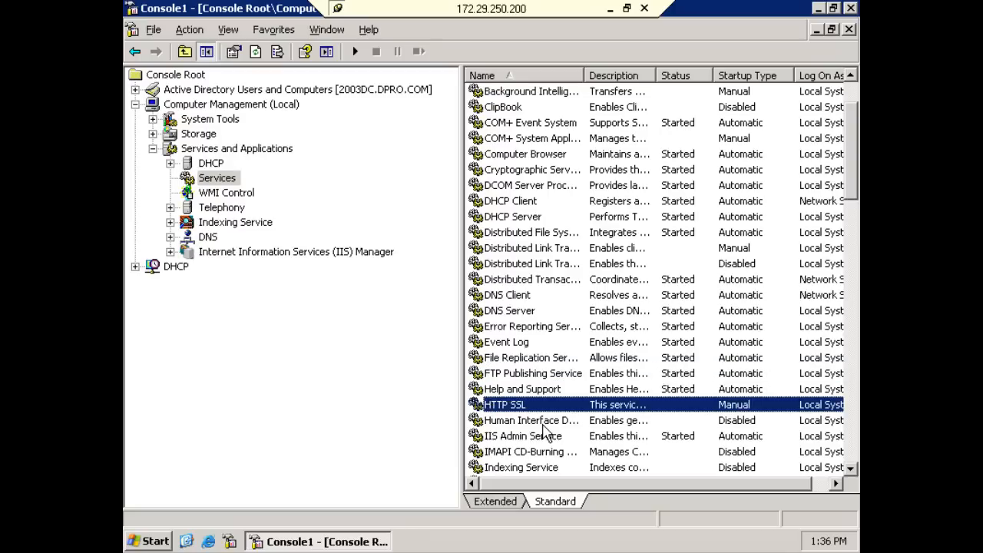
{"action": "double_click", "coordinate": [498, 404]}
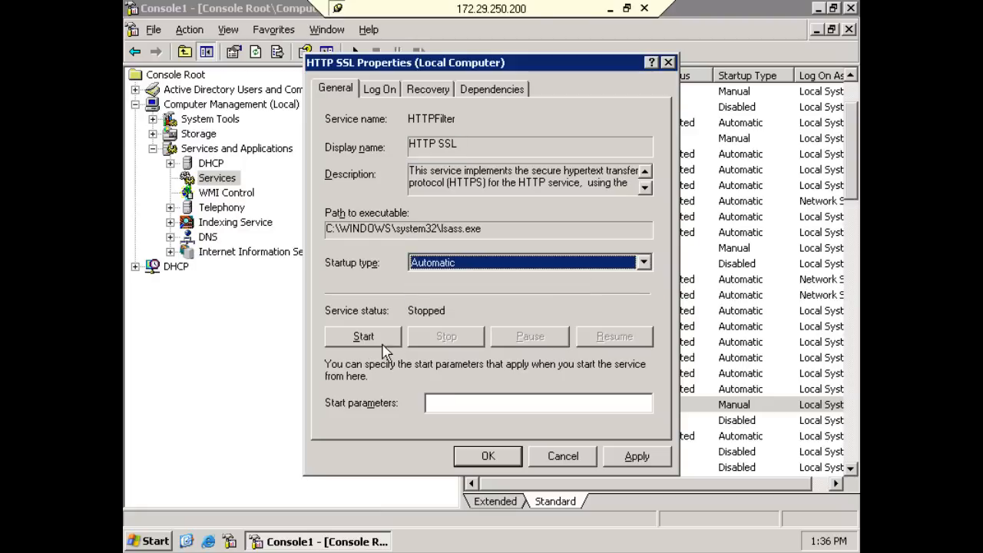
{"action": "left_click", "coordinate": [363, 335]}
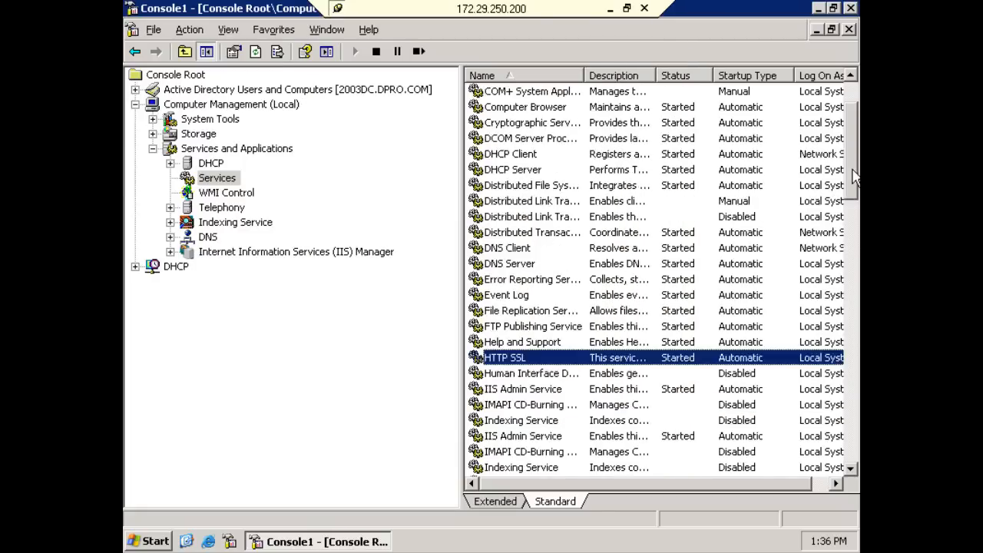
{"action": "scroll", "scroll_direction": "down", "scroll_amount": 3}
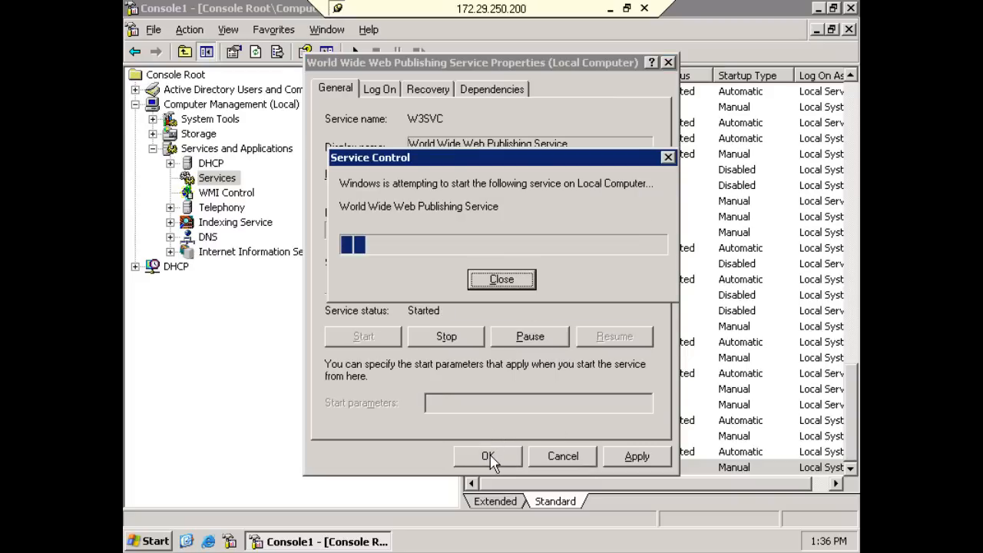
{"action": "left_click", "coordinate": [486, 457]}
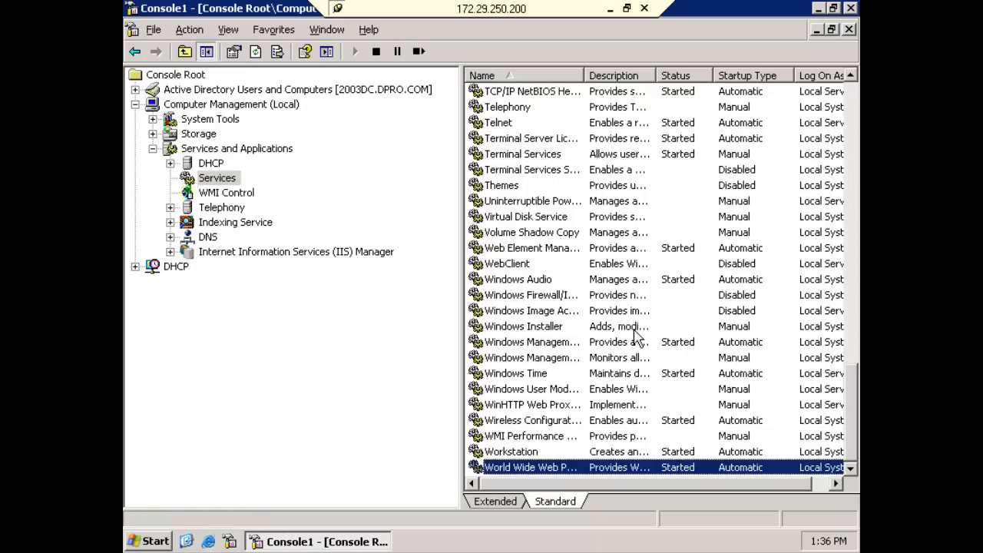
{"action": "mouse_move", "coordinate": [638, 338]}
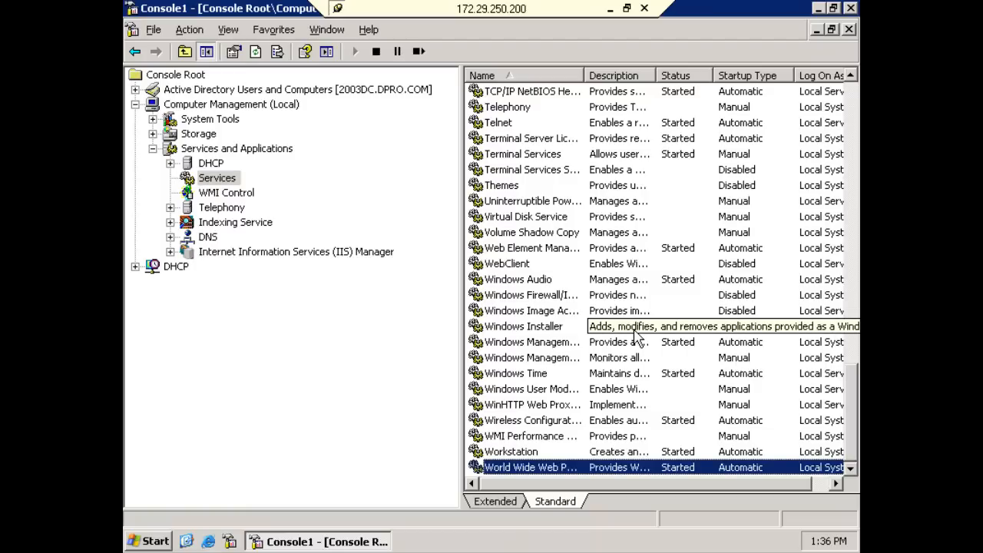
Step: Launch Command Prompt via Run (cmd) and run netstat -an to check ports 21, 80, 443
{"action": "left_click", "coordinate": [151, 541]}
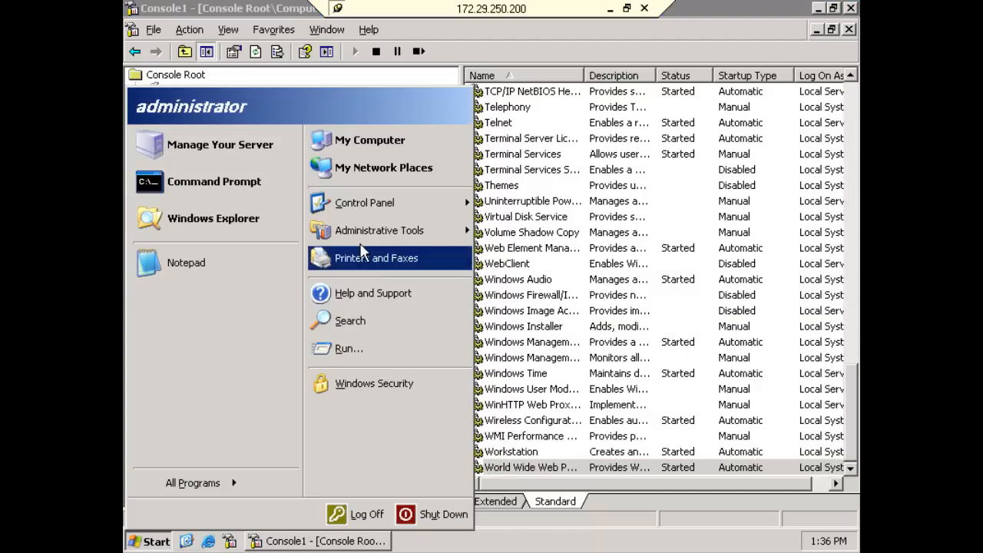
{"action": "left_click", "coordinate": [347, 349]}
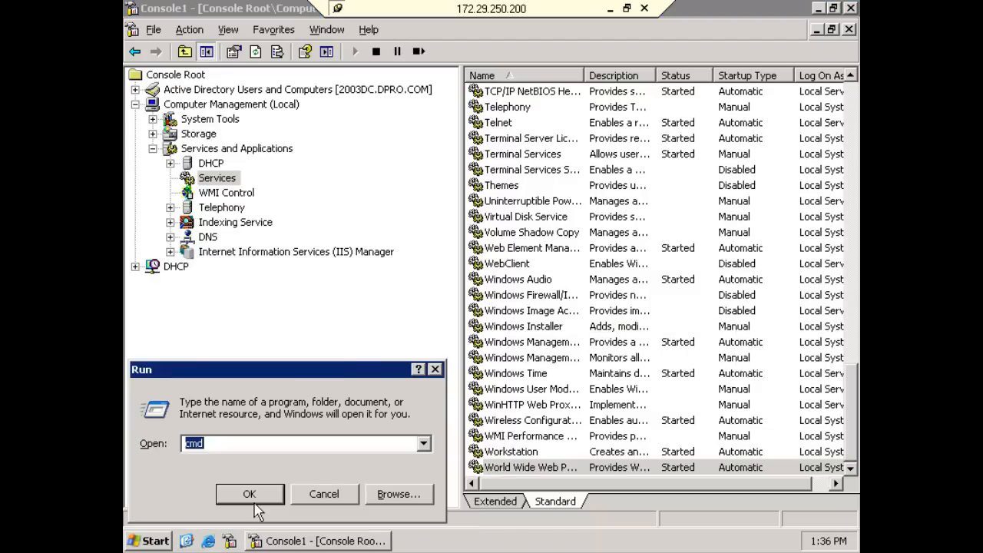
{"action": "left_click", "coordinate": [249, 495]}
{"action": "type", "text": "netstat -an"}
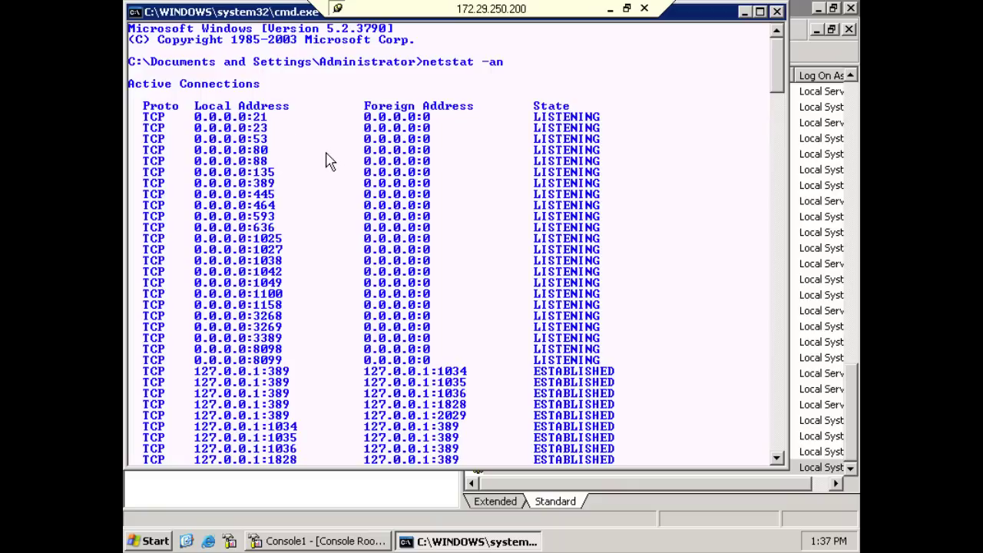
{"action": "mouse_move", "coordinate": [612, 23]}
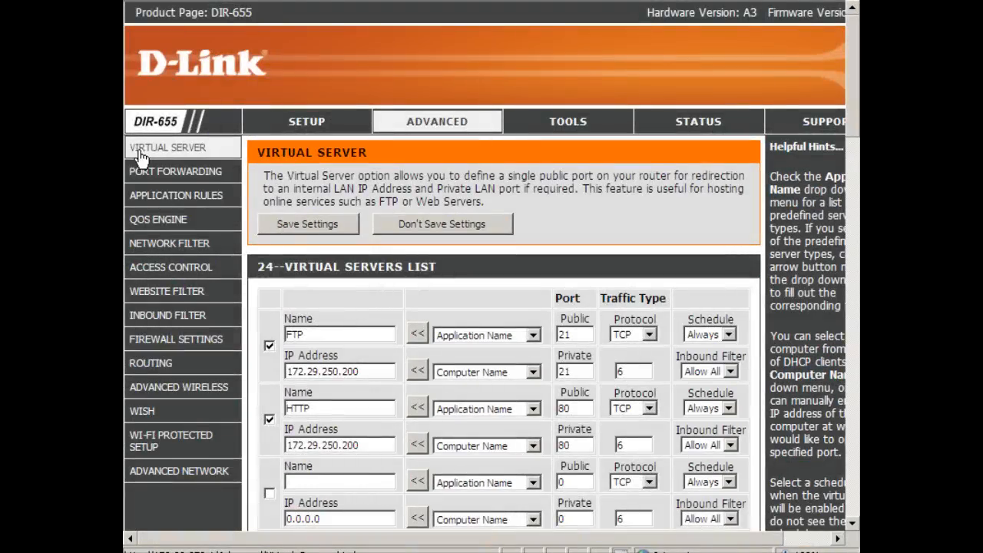
{"action": "mouse_move", "coordinate": [402, 341]}
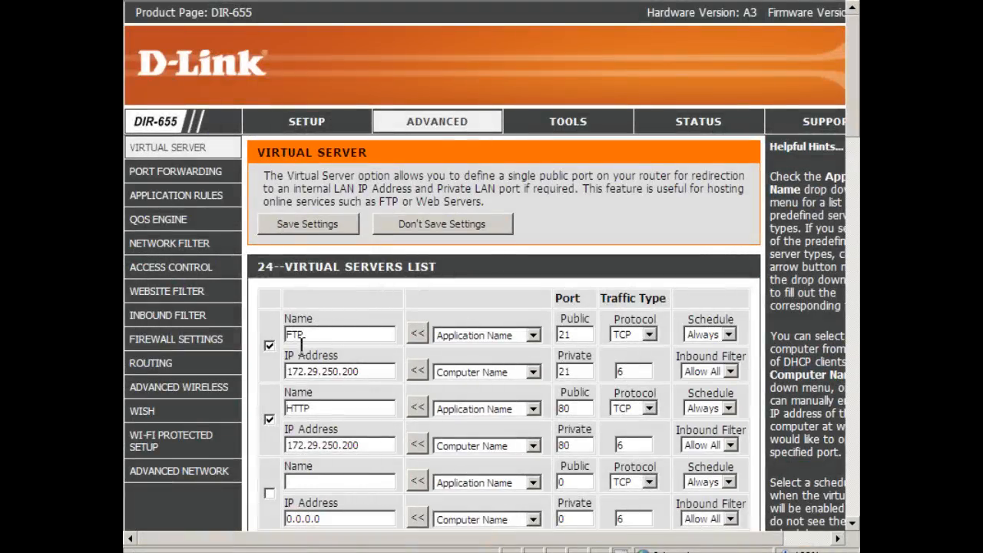
{"action": "mouse_move", "coordinate": [472, 313]}
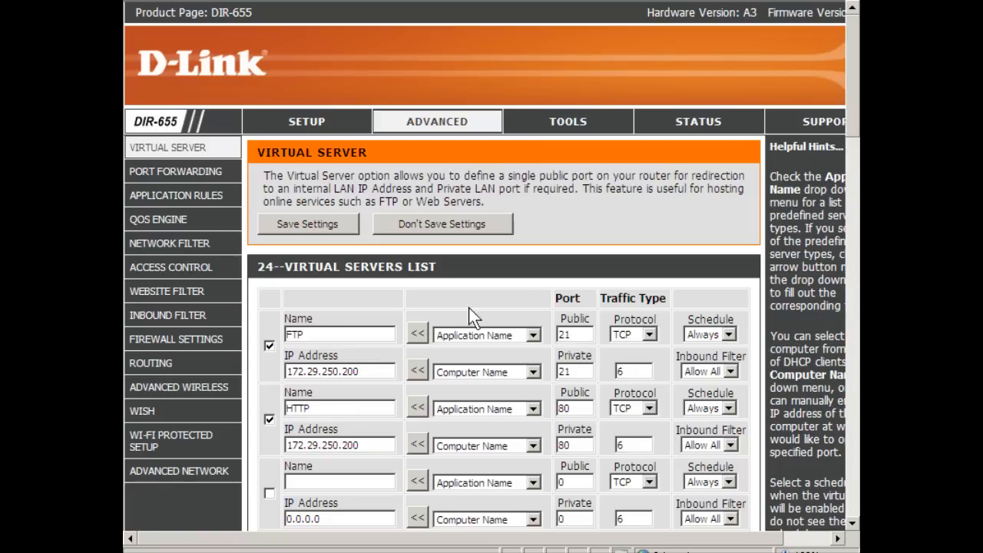
{"action": "mouse_move", "coordinate": [510, 289]}
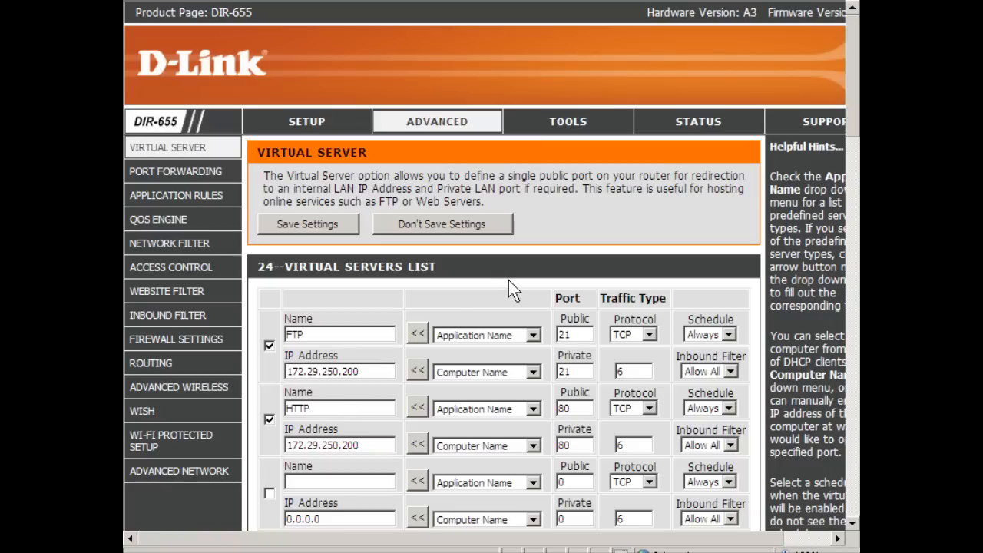
Step: Uncheck the FTP and HTTP virtual server rules to 172.29.250.200 and save settings
{"action": "left_click", "coordinate": [574, 333]}
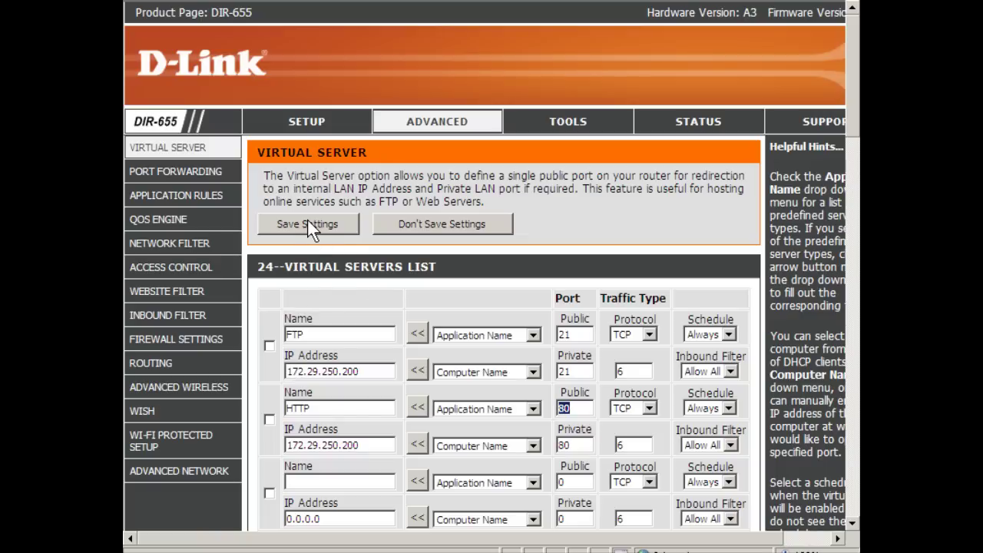
{"action": "left_click", "coordinate": [575, 335]}
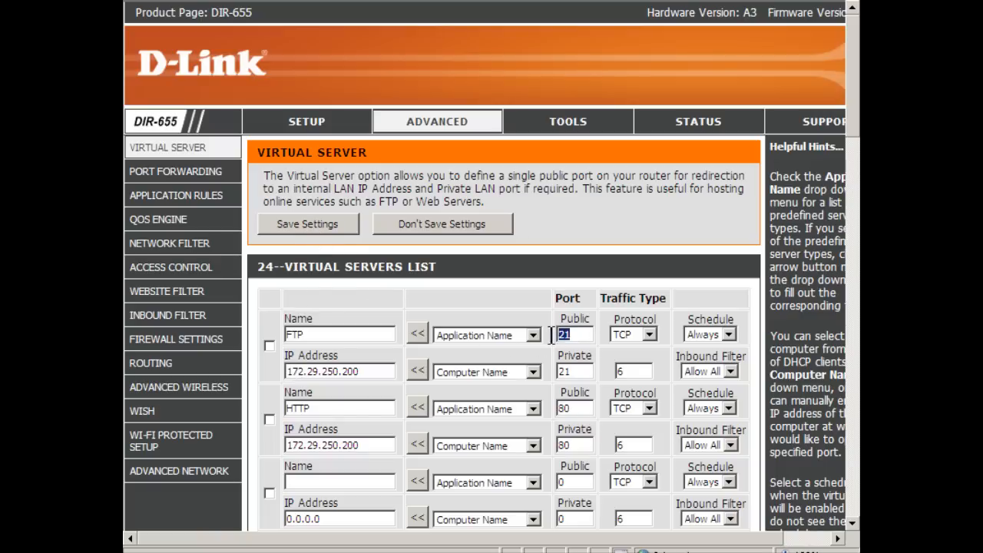
{"action": "left_click", "coordinate": [573, 409]}
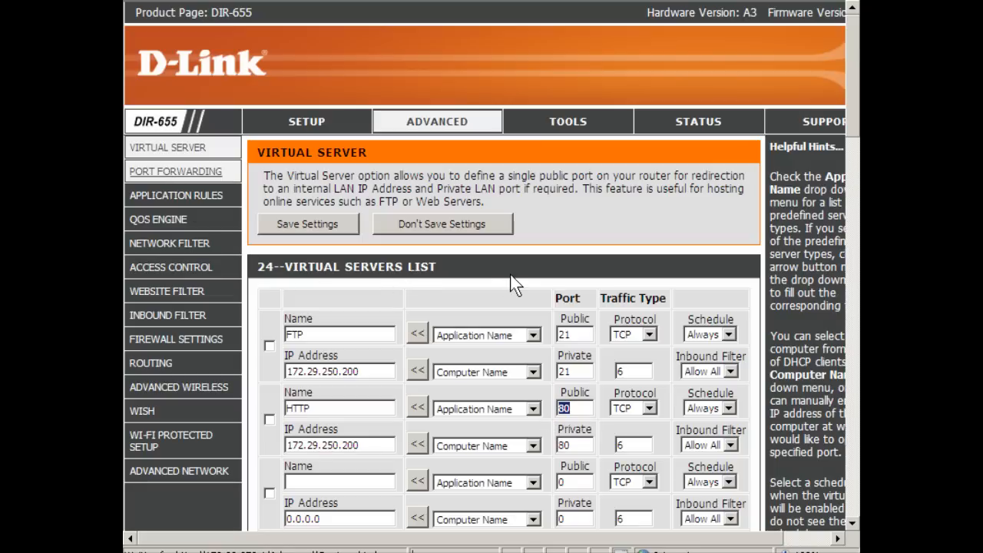
Step: Disable the Games port forwarding rule for port 27965 and save, triggering the Reboot Needed notice
{"action": "left_click", "coordinate": [175, 172]}
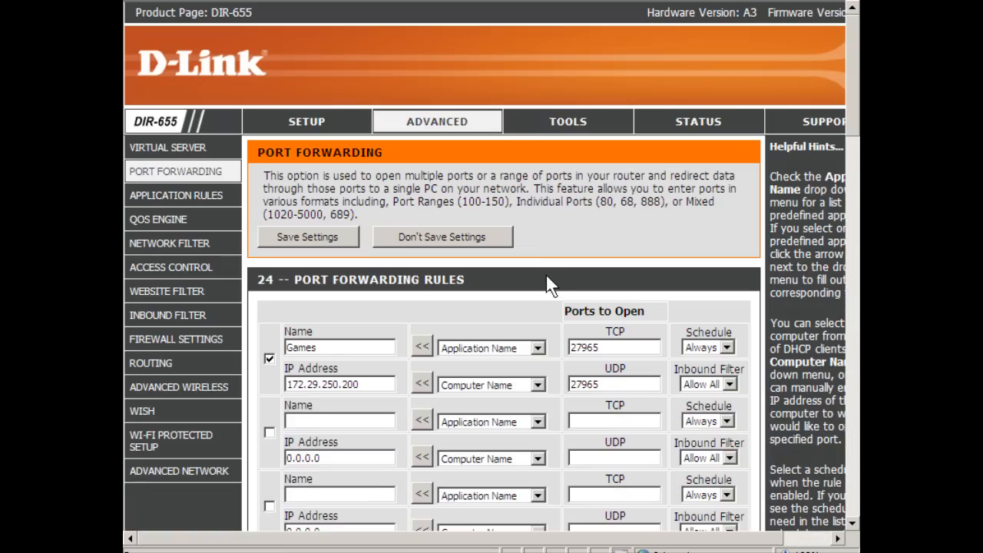
{"action": "left_click", "coordinate": [340, 347]}
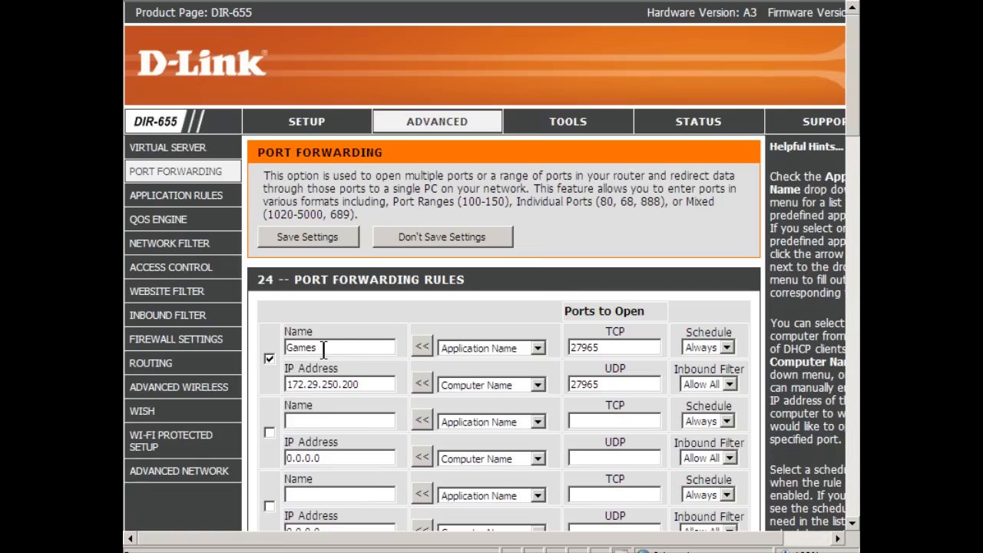
{"action": "double_click", "coordinate": [301, 347]}
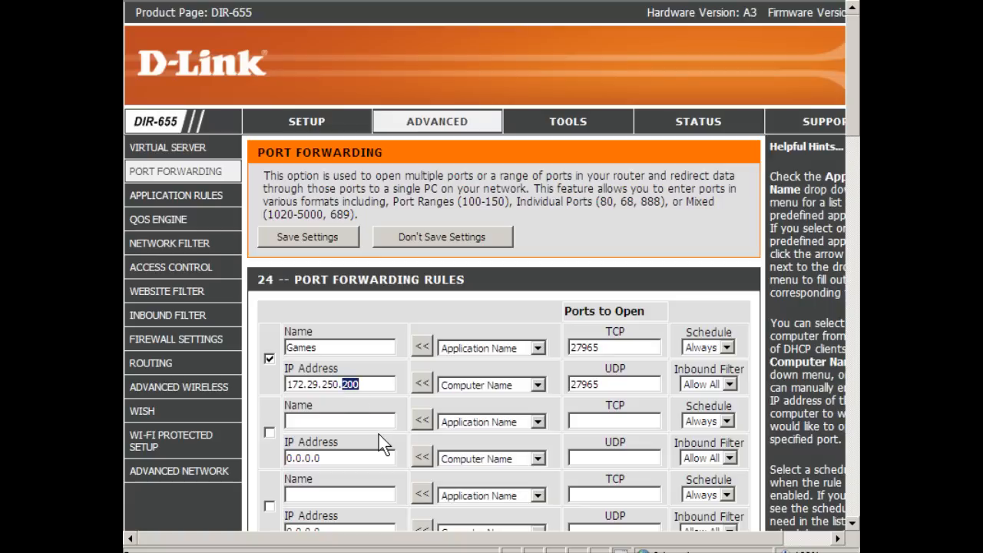
{"action": "left_click", "coordinate": [613, 347]}
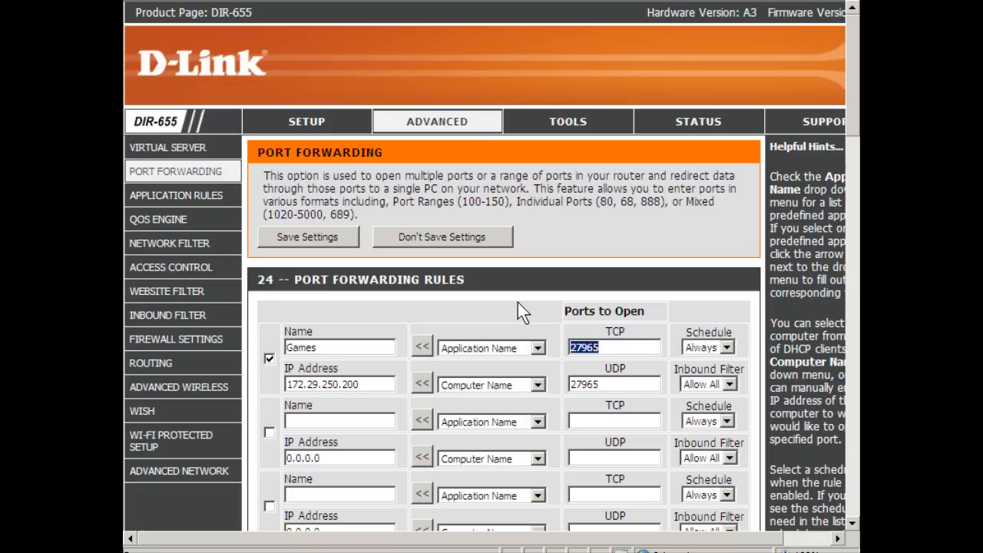
{"action": "left_click", "coordinate": [269, 356]}
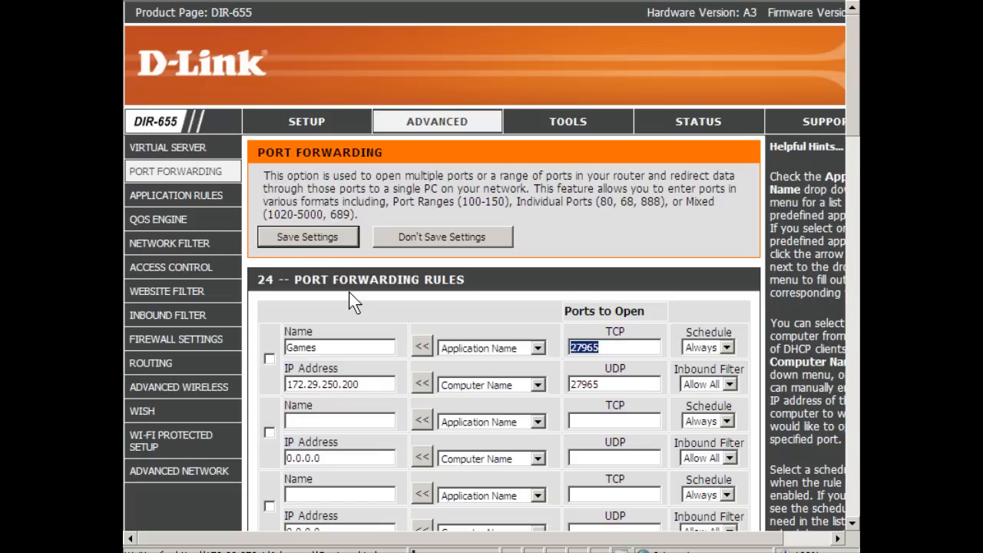
{"action": "left_click", "coordinate": [307, 236]}
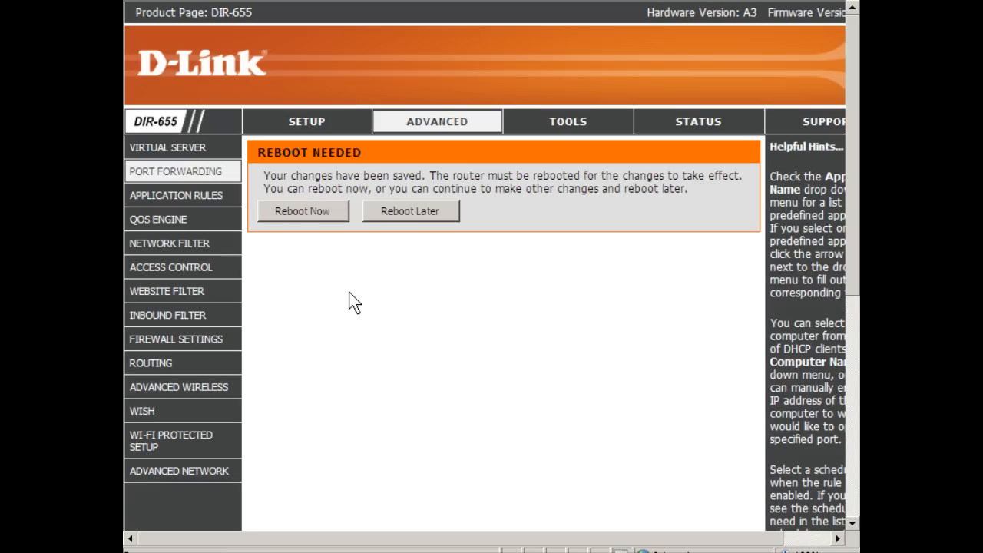